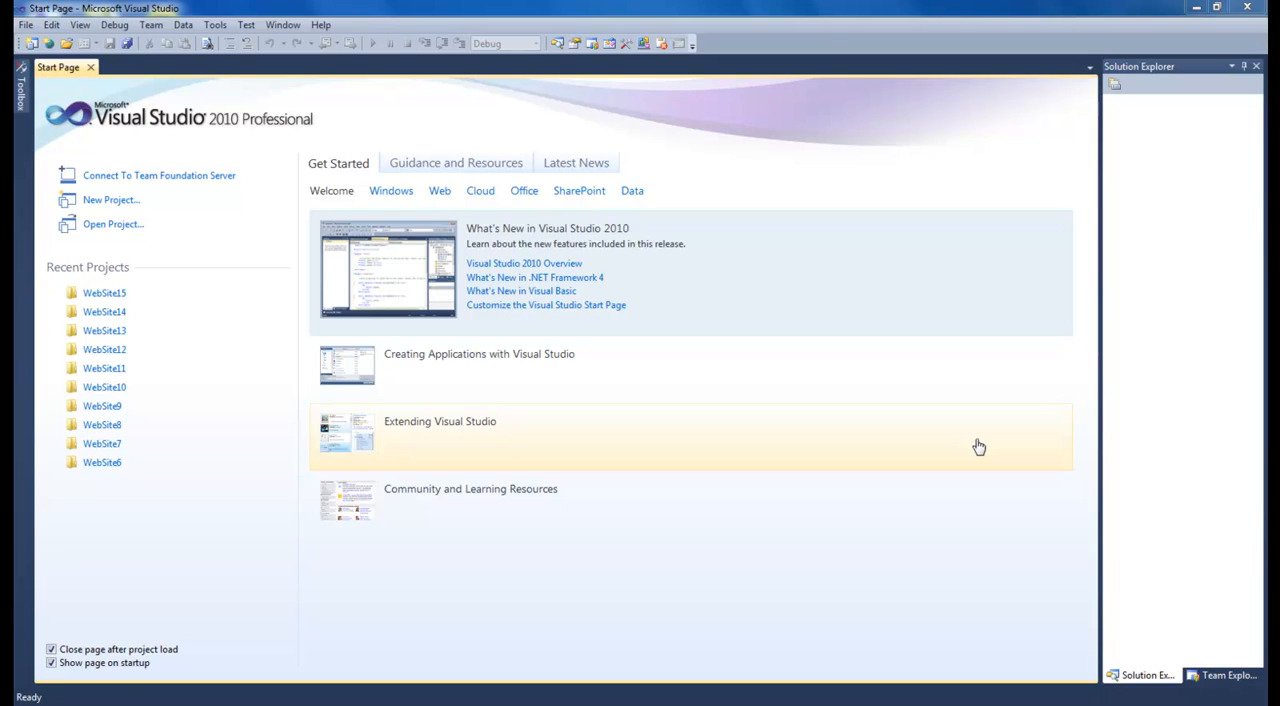
# Create a new ASP.NET Empty Web Site (WebSite16) from the File menu.
pyautogui.click(24, 24)
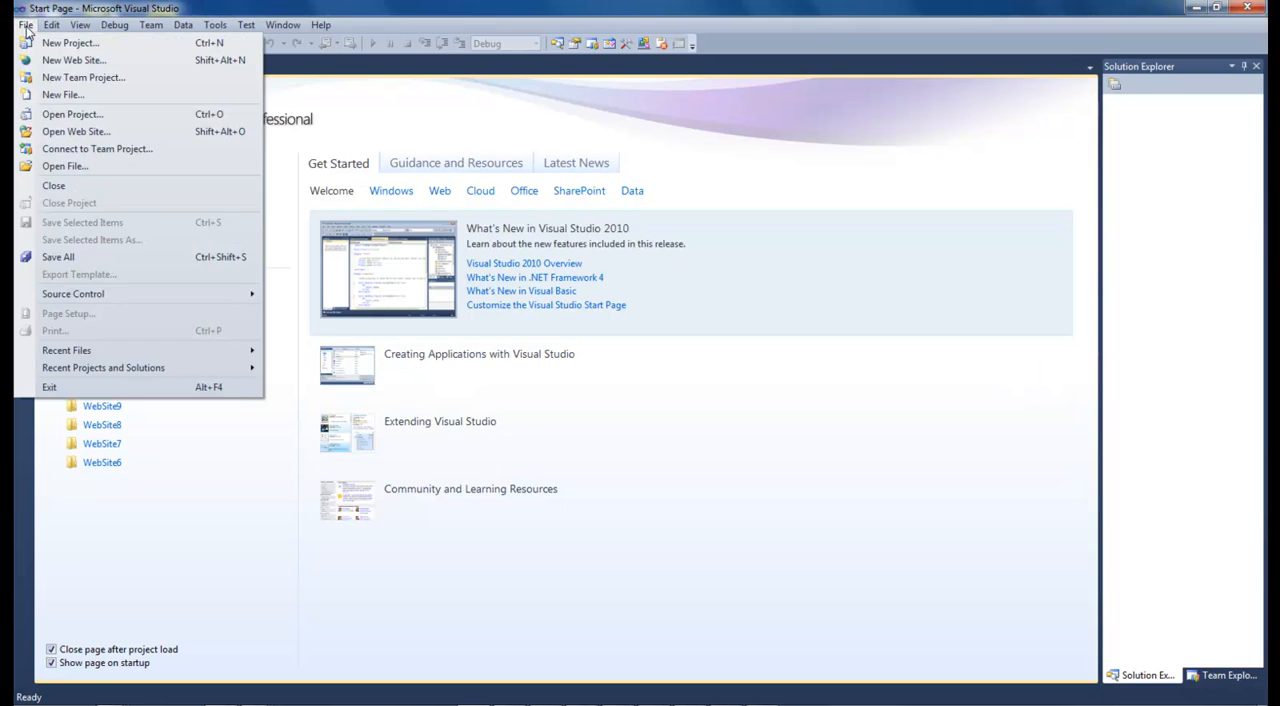
pyautogui.click(74, 60)
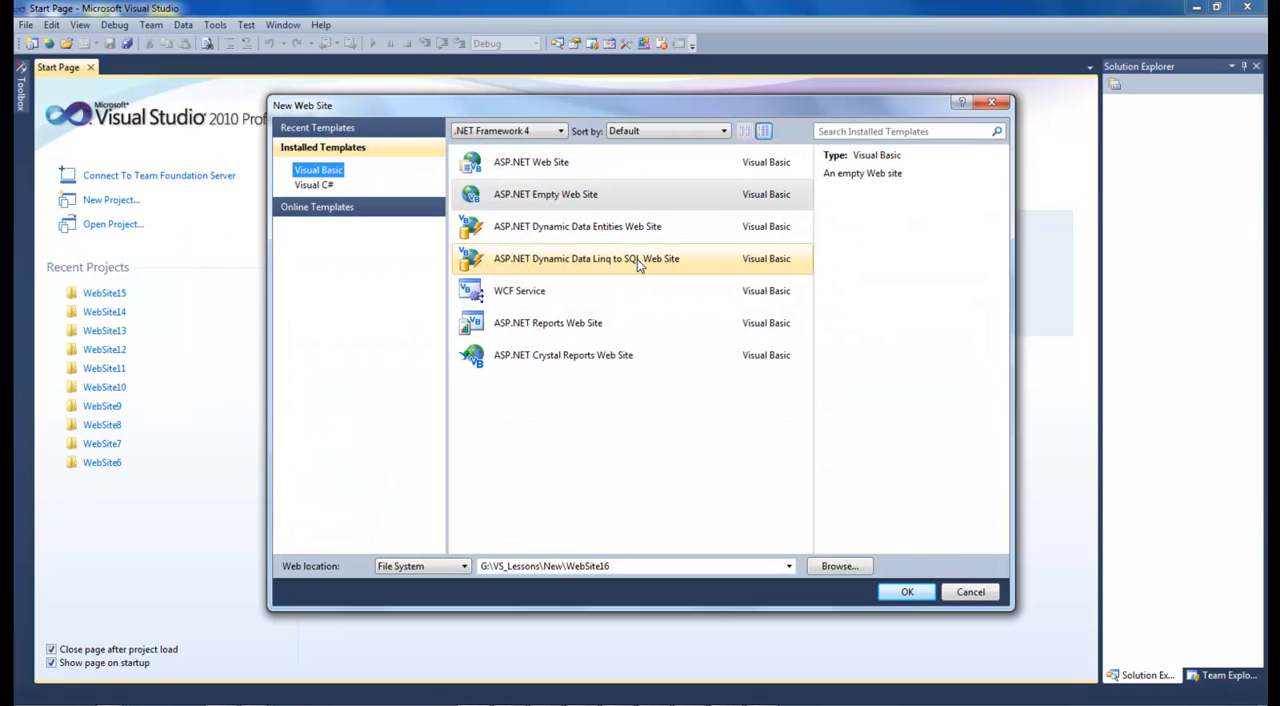
pyautogui.click(906, 592)
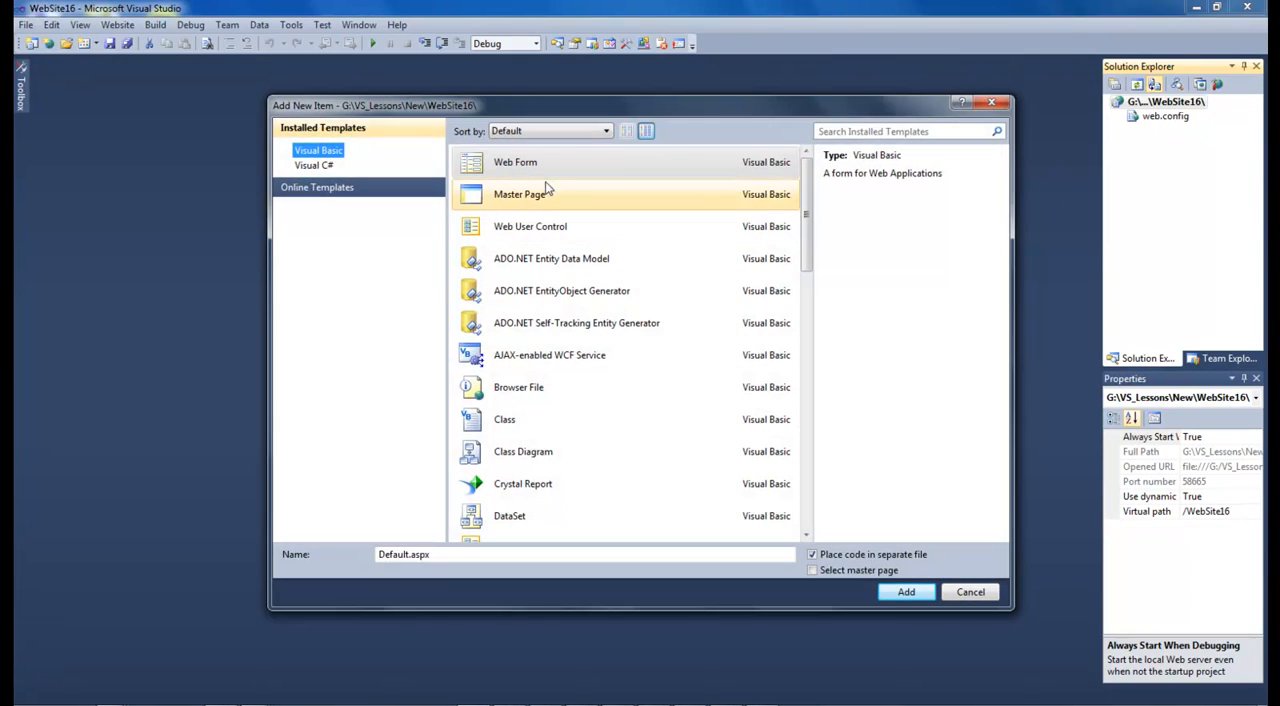
# Add the Default.aspx web form and make room above the button in Split view.
pyautogui.click(904, 592)
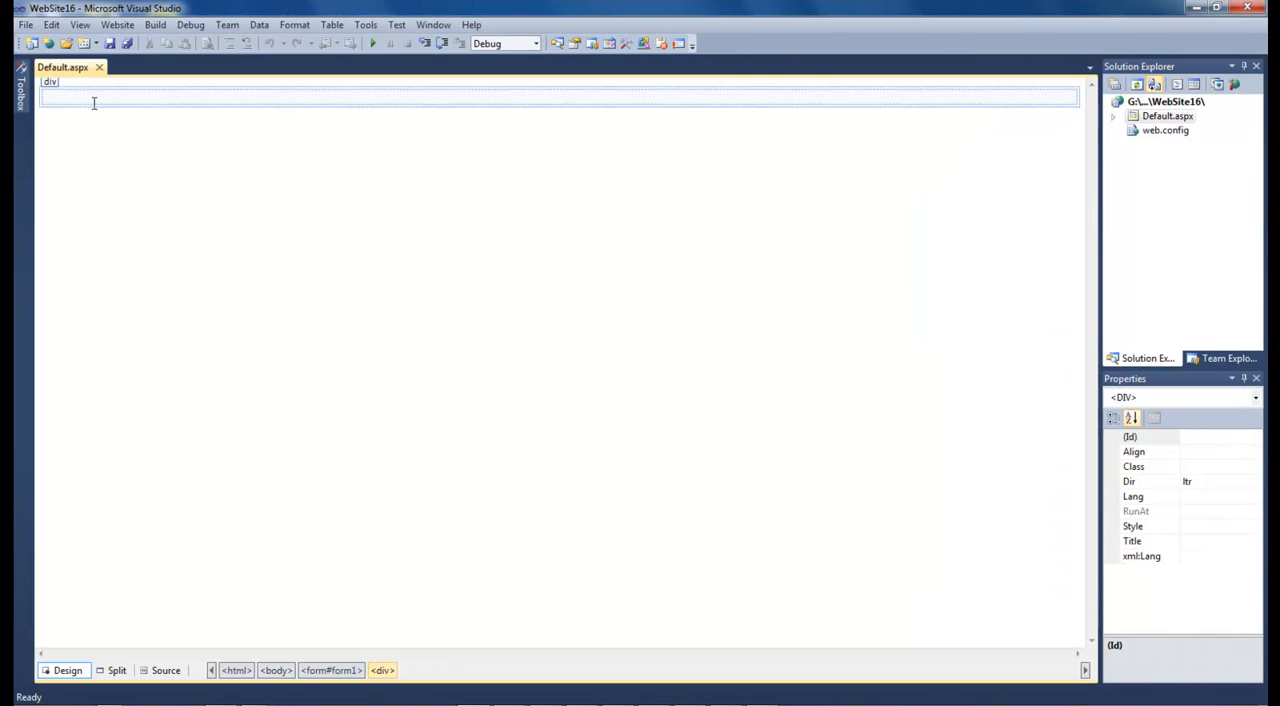
pyautogui.click(116, 670)
pyautogui.write('<asp:Button ID="Button1" runat="server" Text="Button" />')
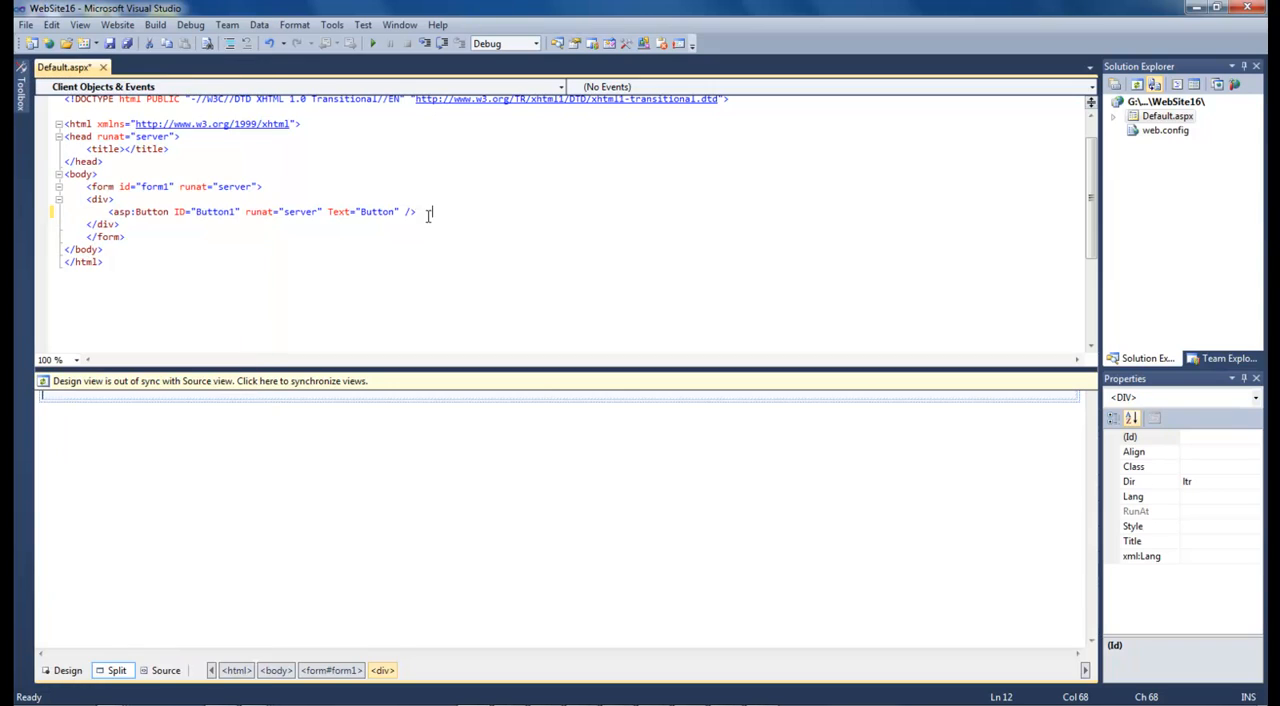
pyautogui.press('Return')
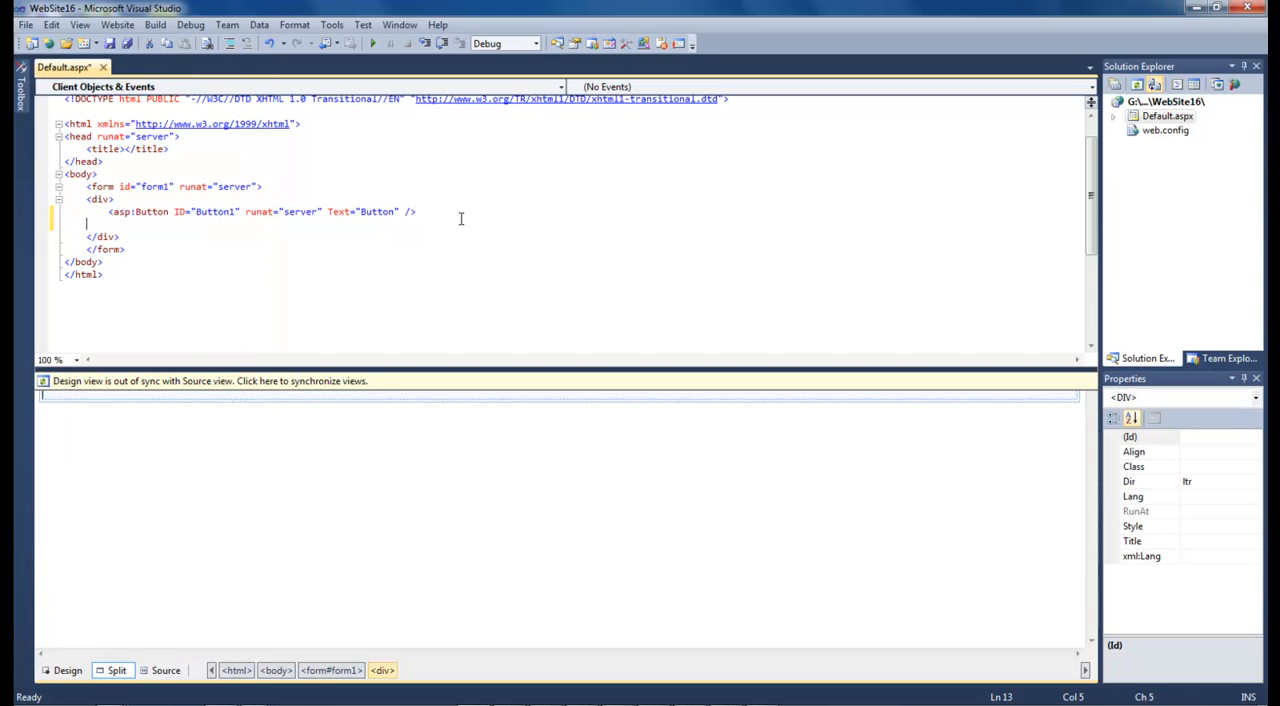
pyautogui.press('Backspace')
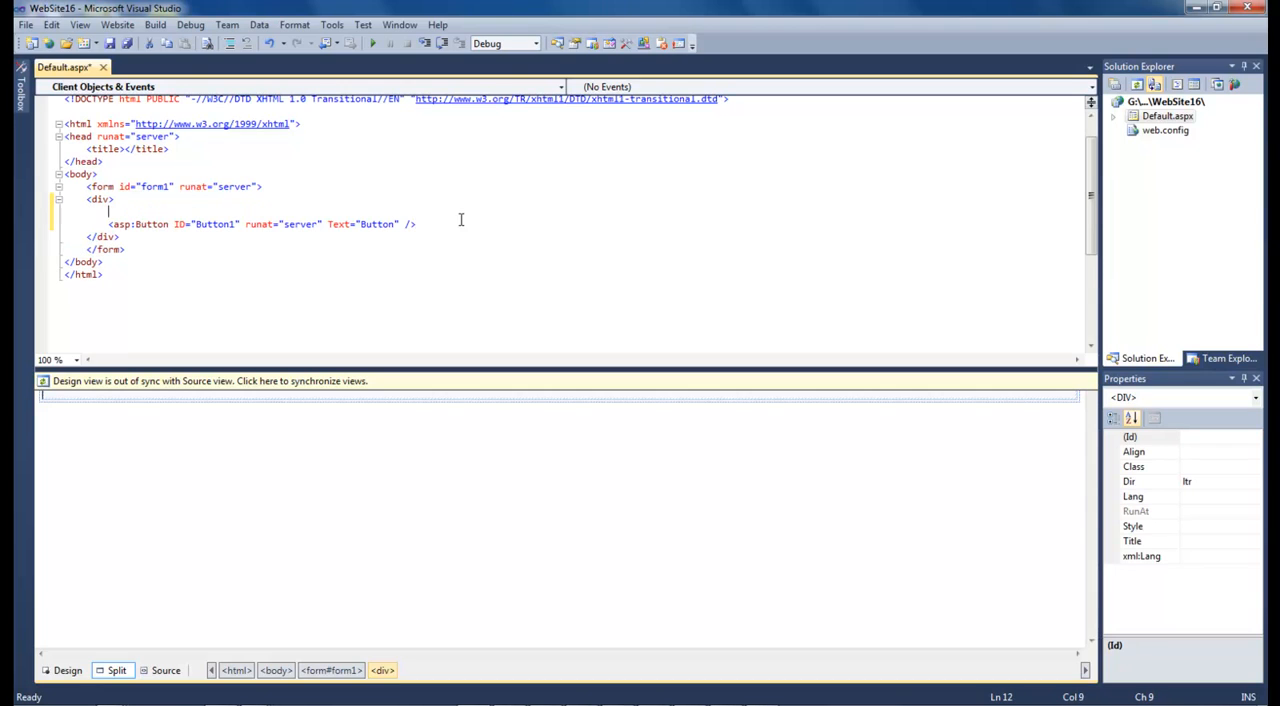
# Write a password text input whose value is an inline <%= %> expression.
pyautogui.write('<input type="text" name="passwp')
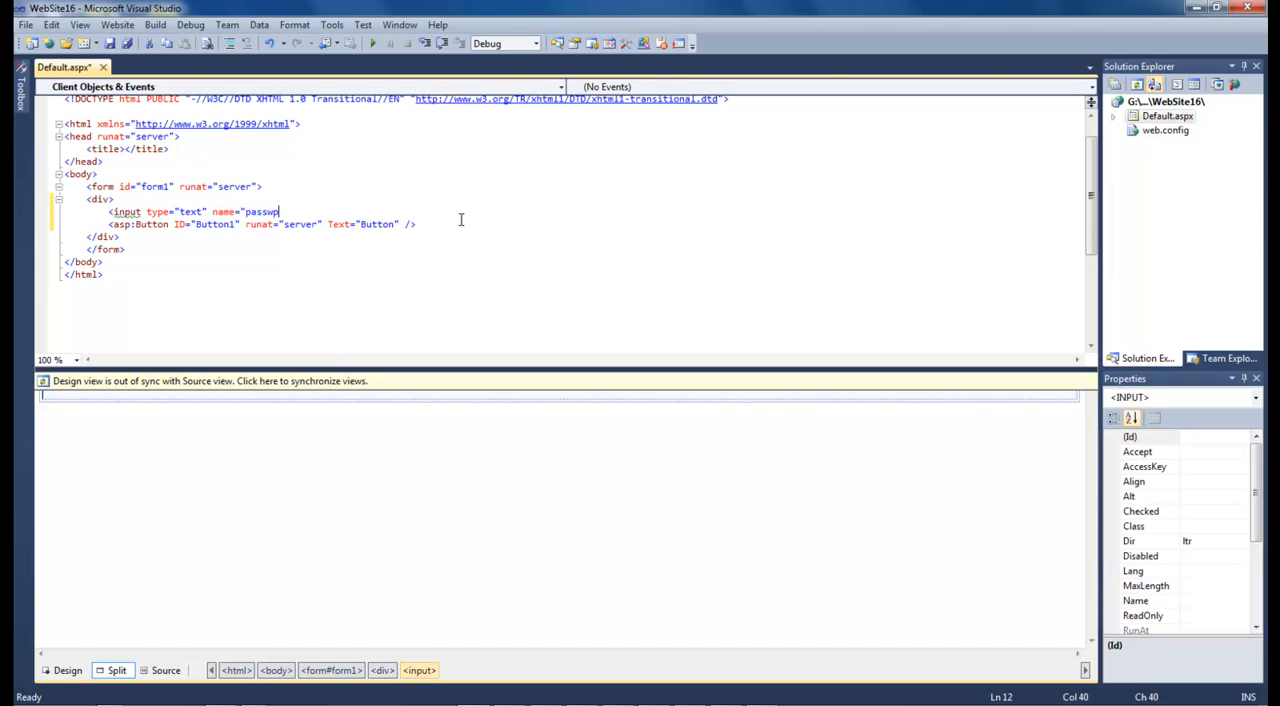
pyautogui.write('d')
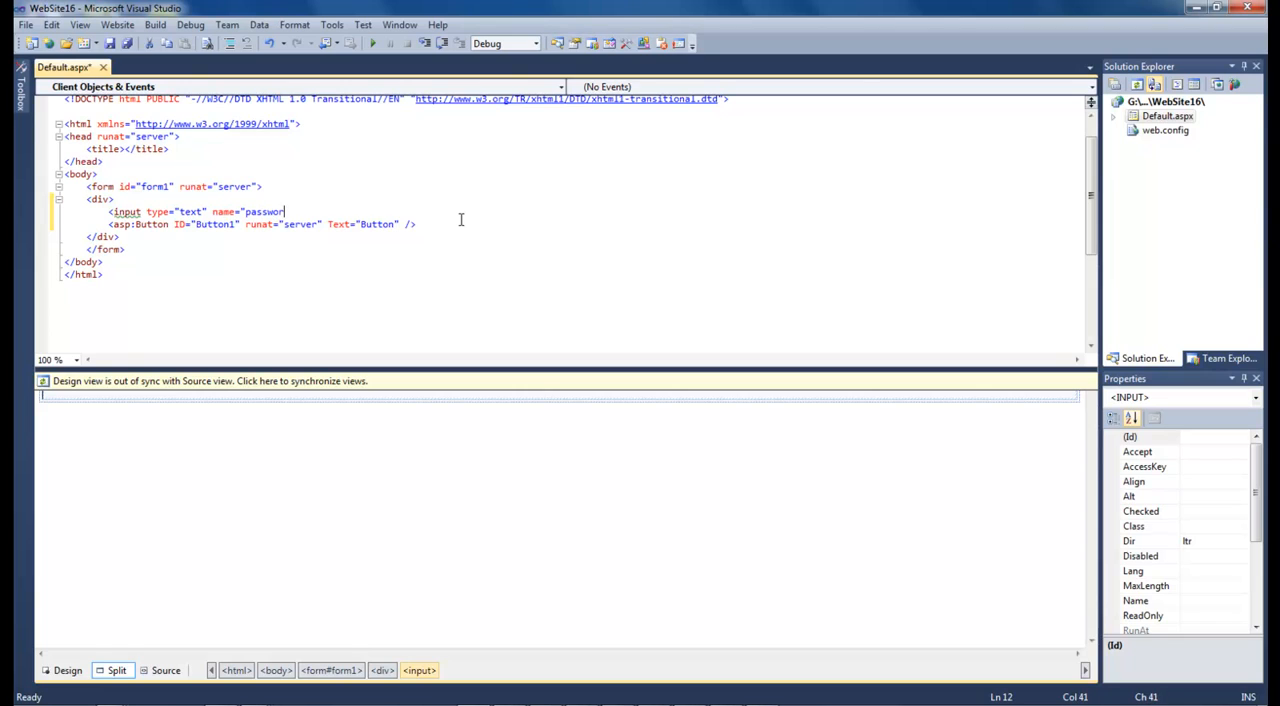
pyautogui.write('d"')
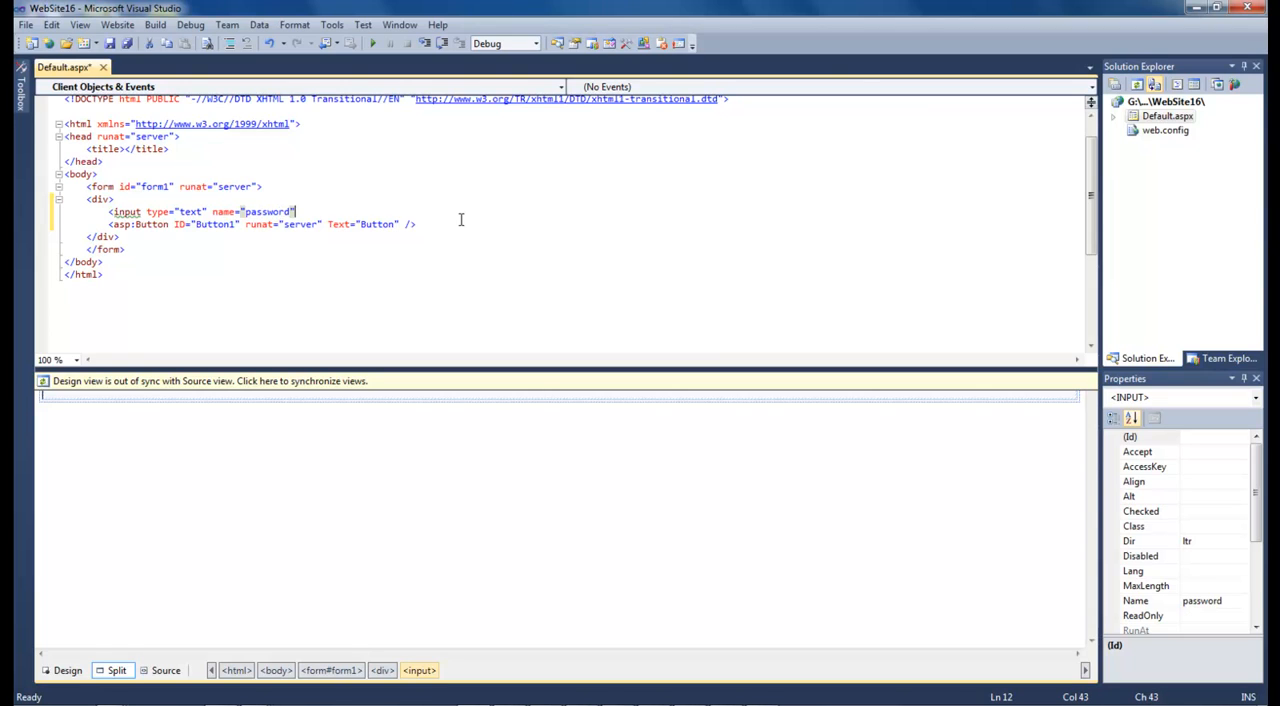
pyautogui.write('value="<%= %>')
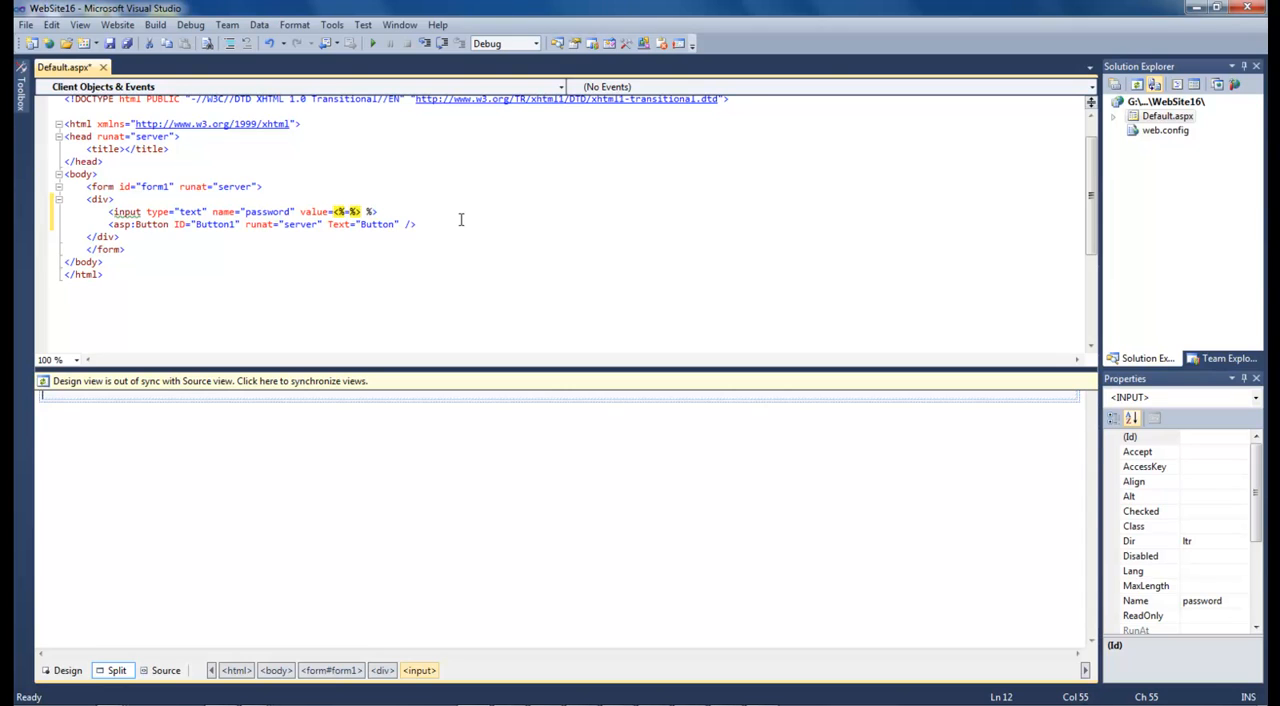
# Bring the prepared OleDb query code from Notepad into the page source for username, password and ID.
pyautogui.click(368, 212)
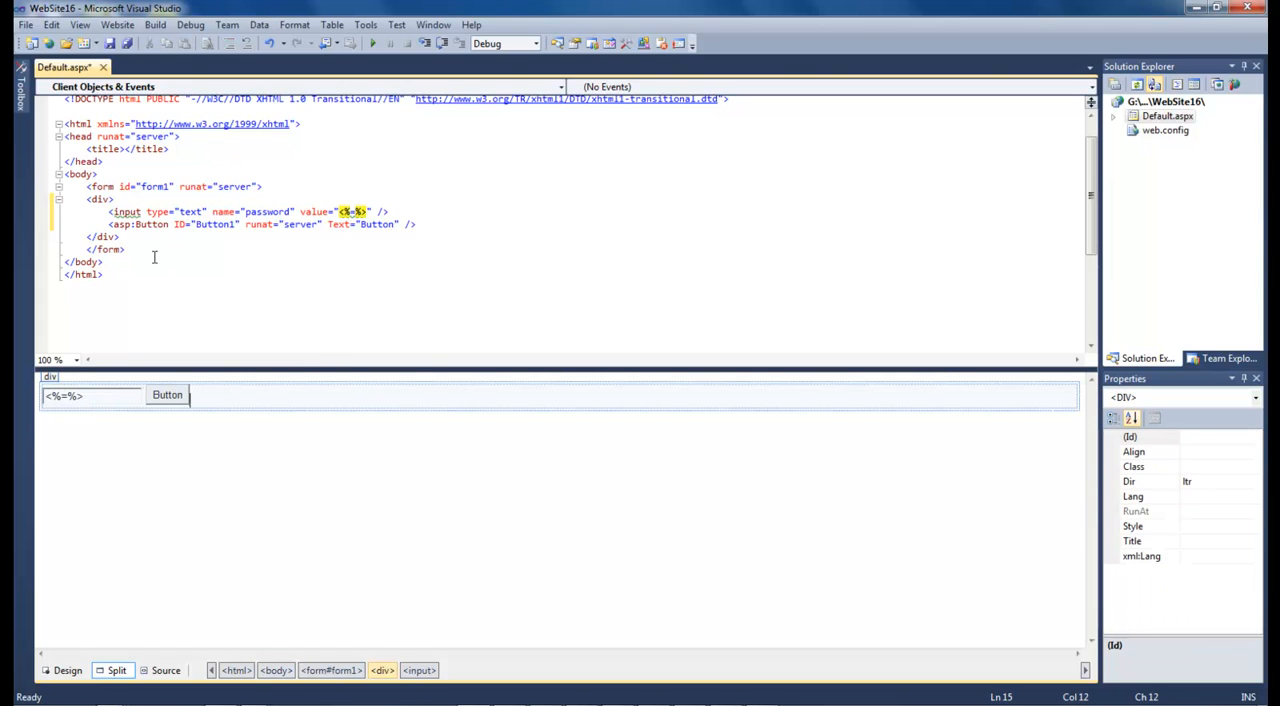
pyautogui.moveTo(124, 212)
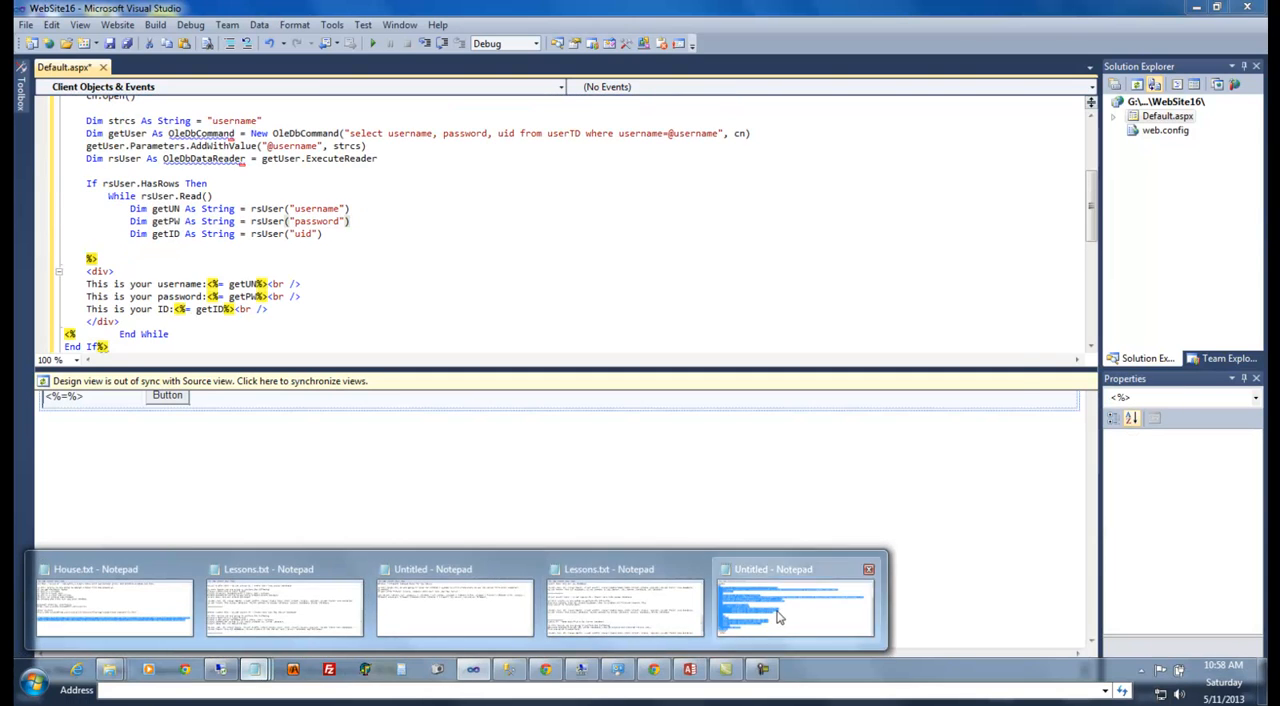
pyautogui.click(794, 604)
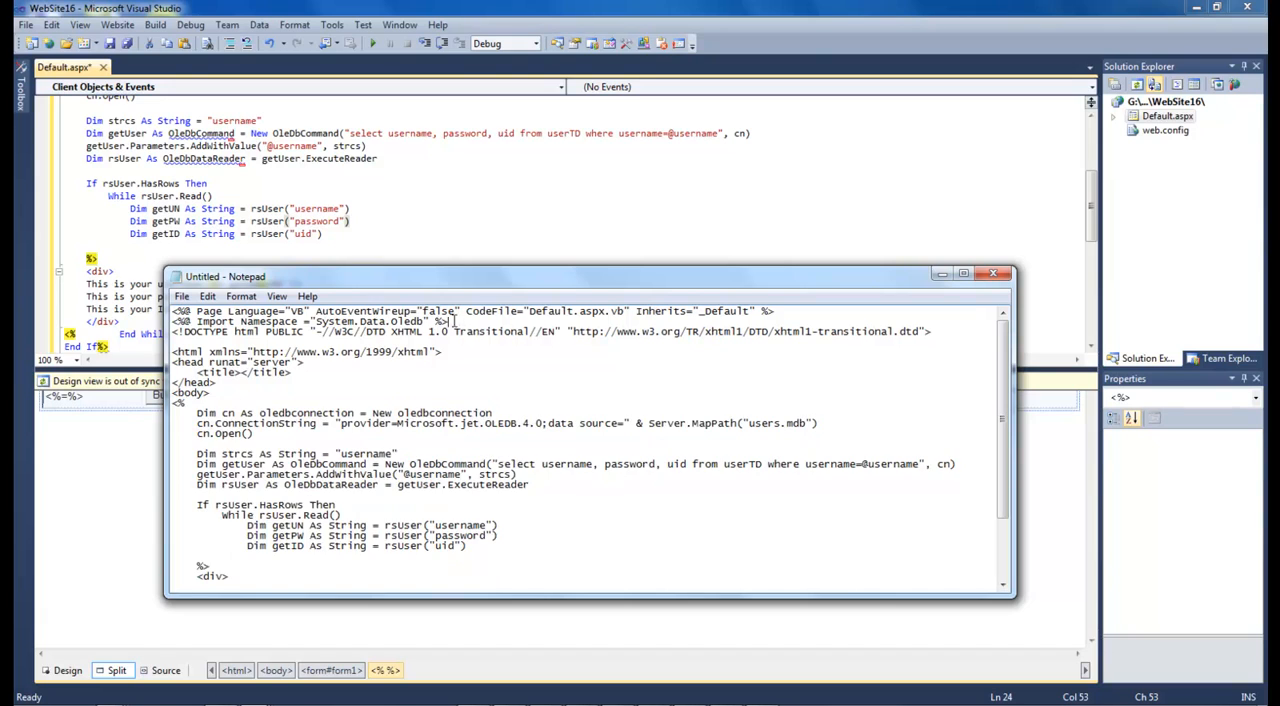
pyautogui.click(1006, 272)
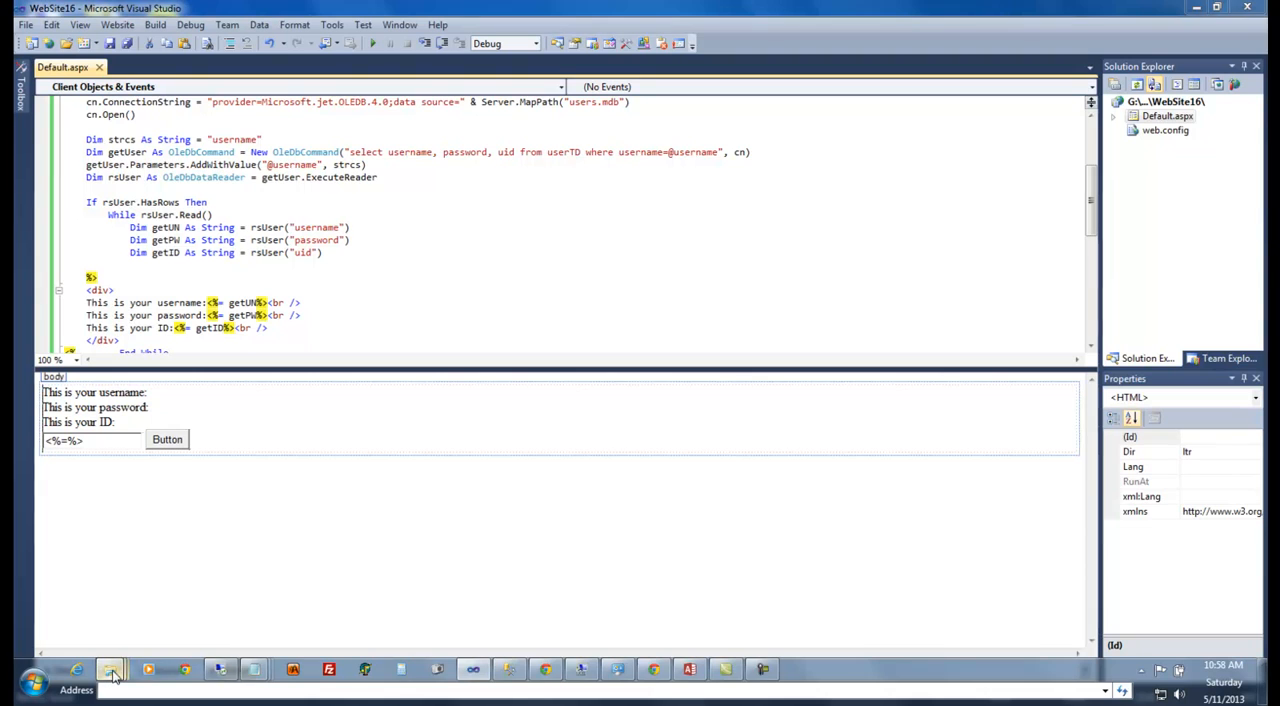
# Copy users.mdb into the WebSite16 folder and close Explorer.
pyautogui.click(110, 668)
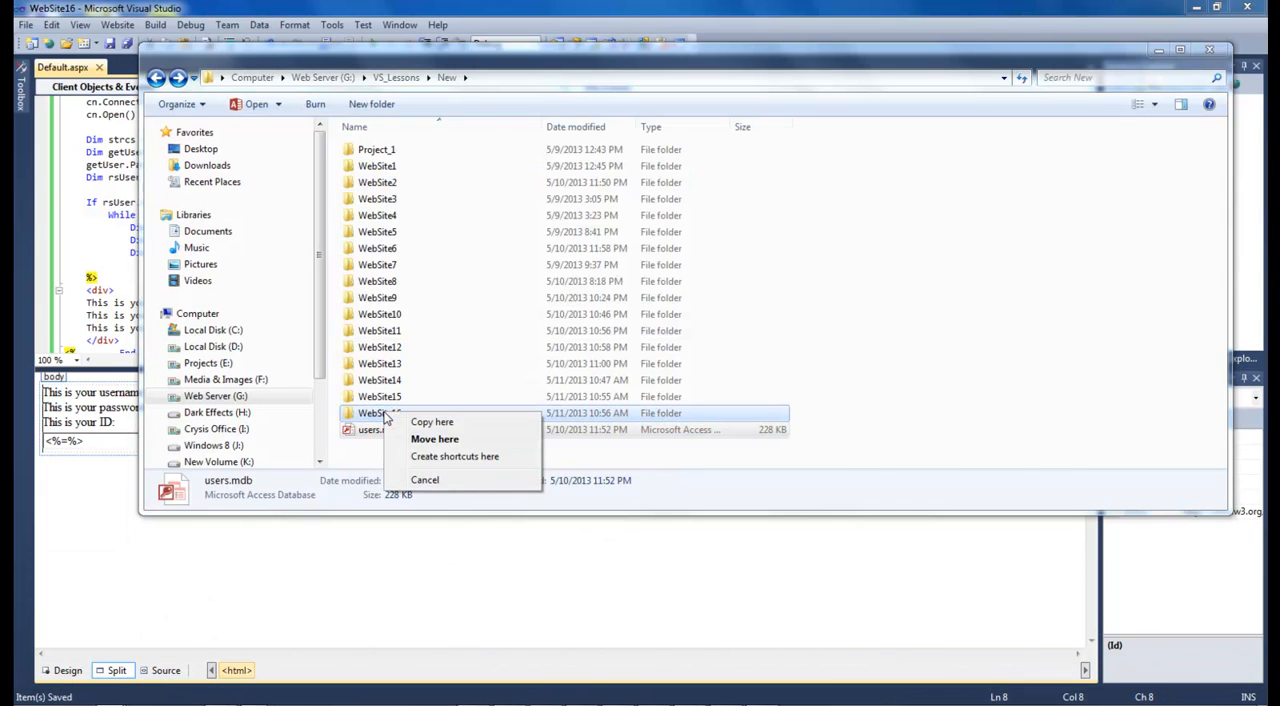
pyautogui.moveTo(432, 420)
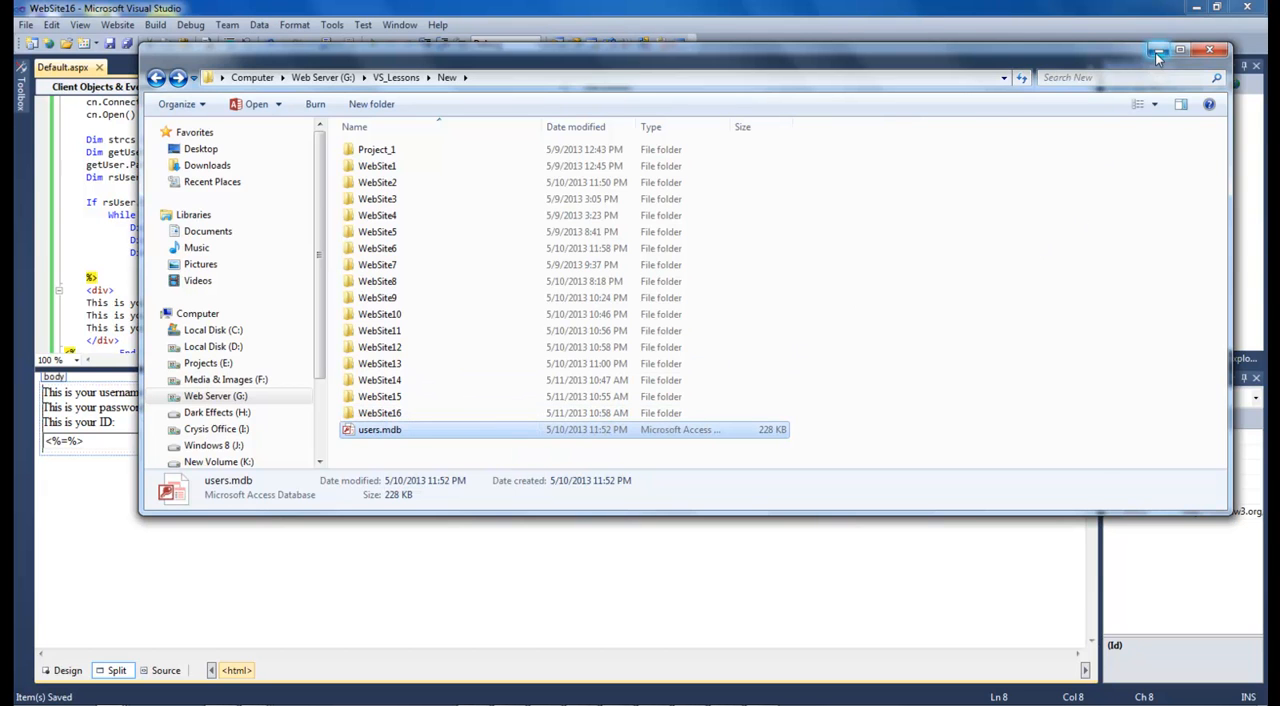
pyautogui.click(1208, 50)
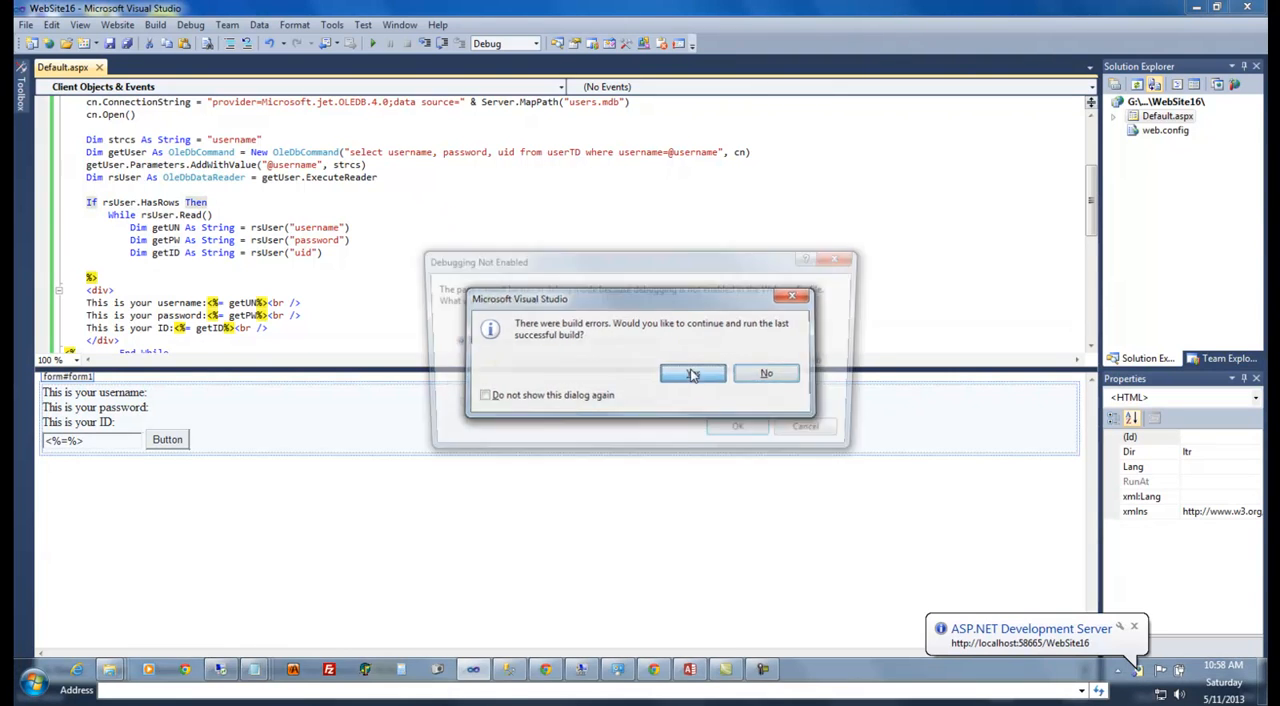
pyautogui.click(692, 372)
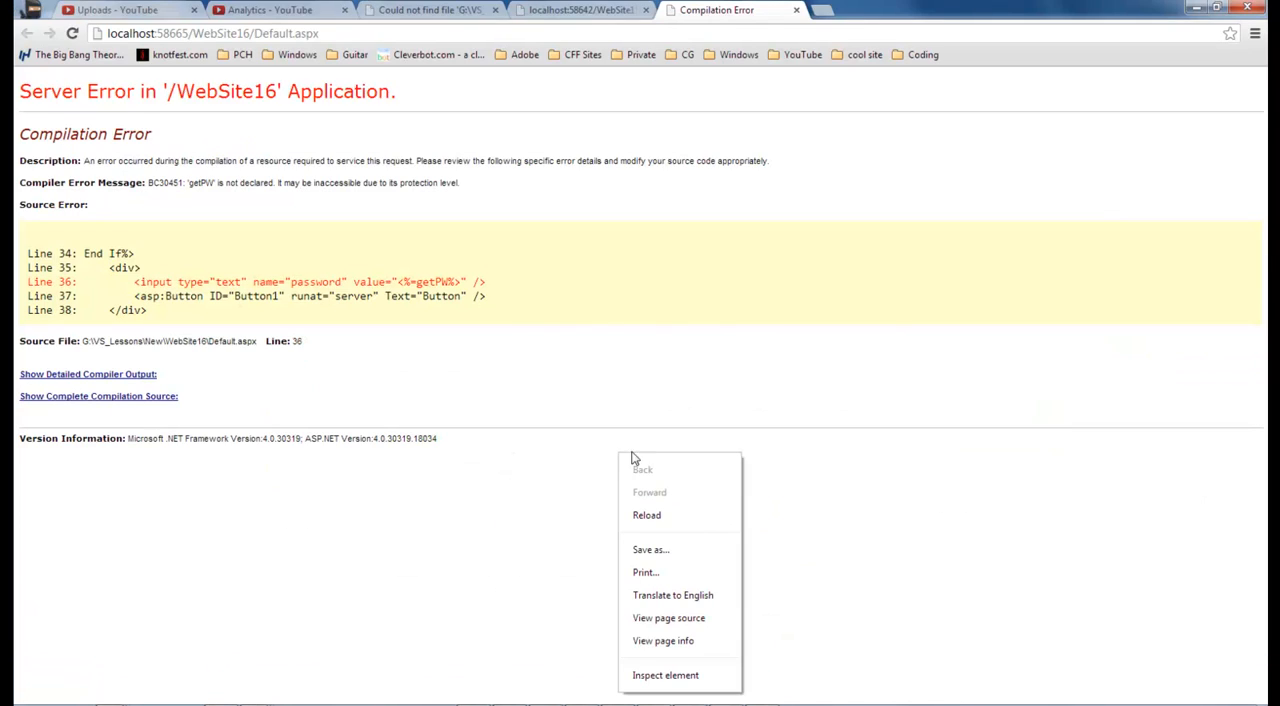
# Reload the page to show the record, then return to Default.aspx markup in Visual Studio.
pyautogui.click(646, 514)
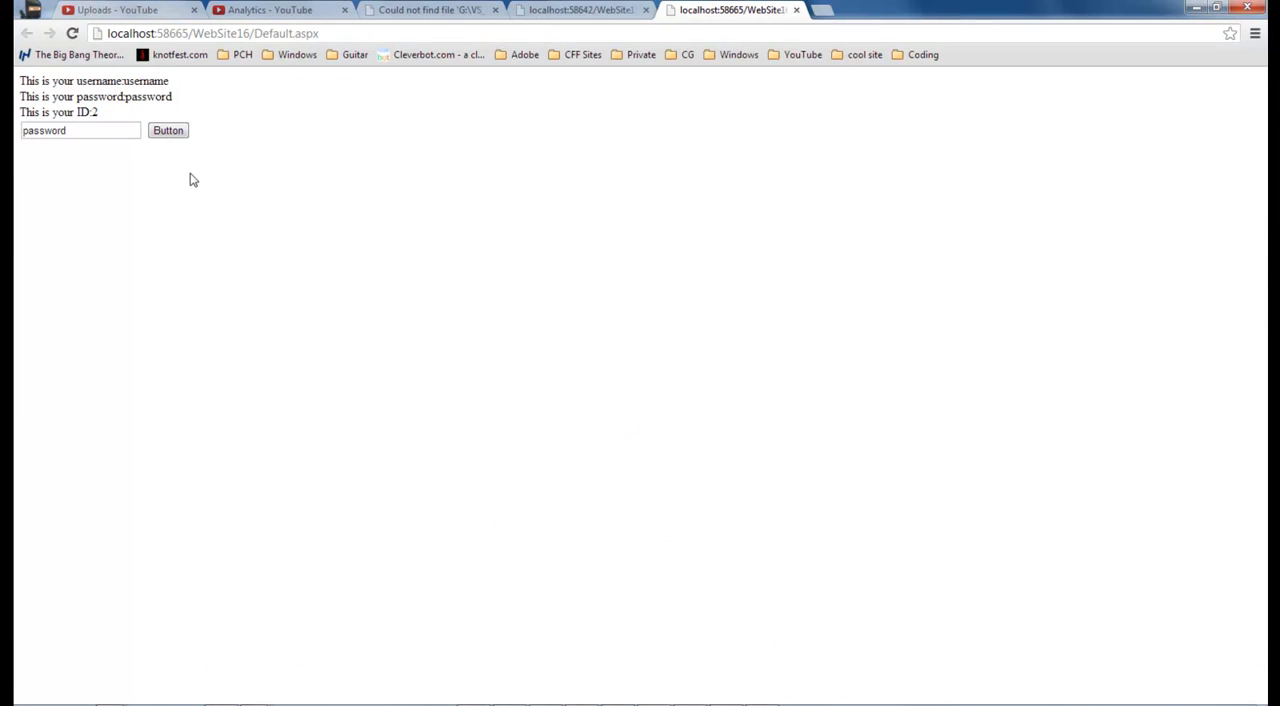
pyautogui.click(80, 130)
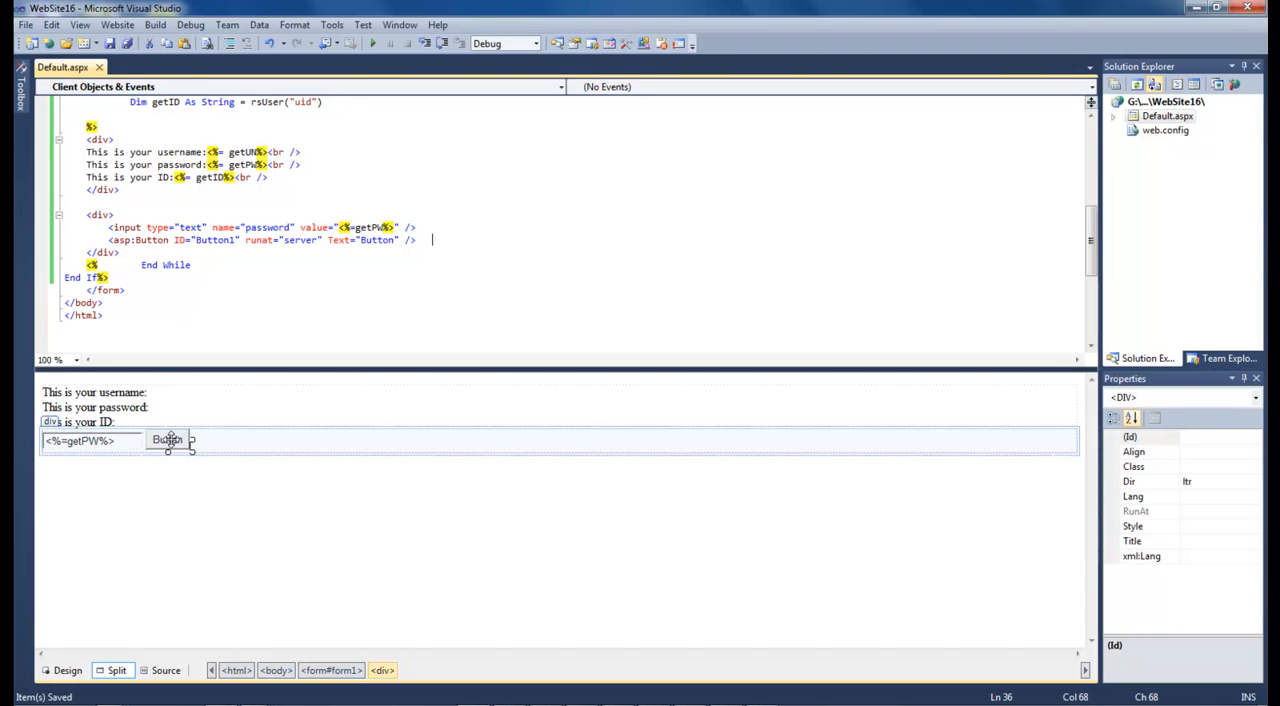
# Generate Button1_Click and browse to an earlier website's Default.aspx.vb with the insert-user code.
pyautogui.doubleClick(168, 440)
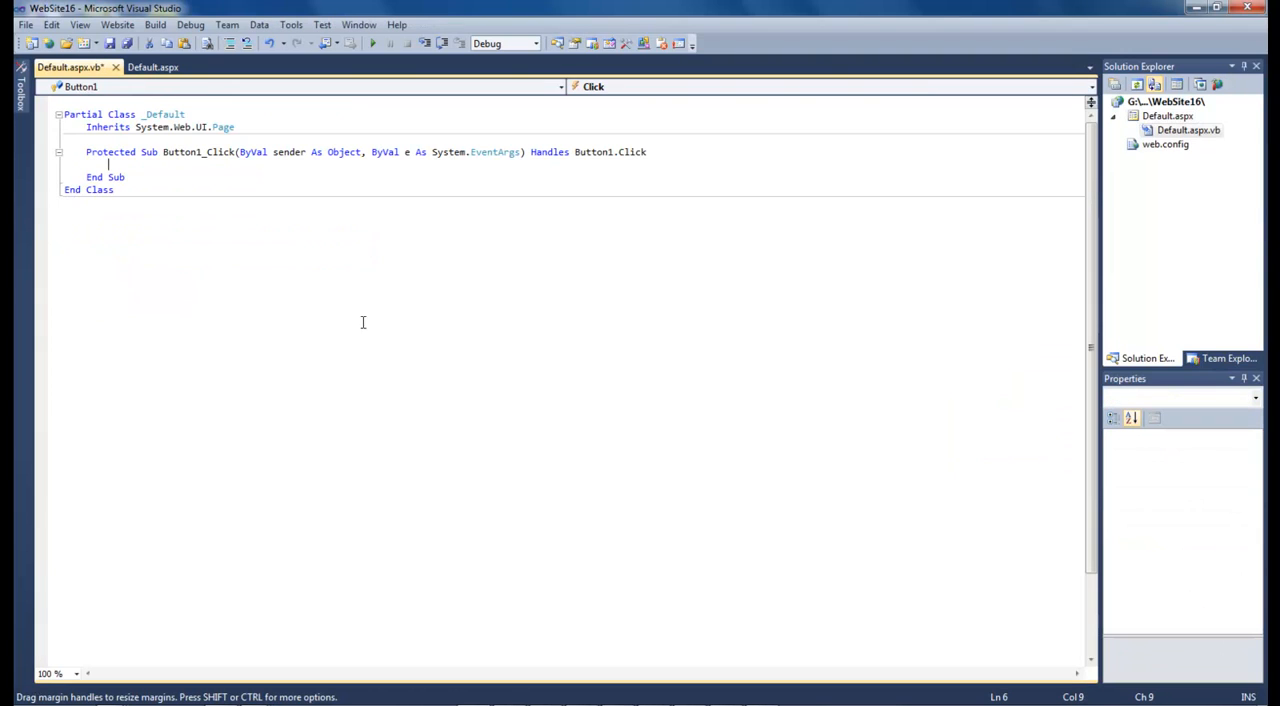
pyautogui.moveTo(208, 182)
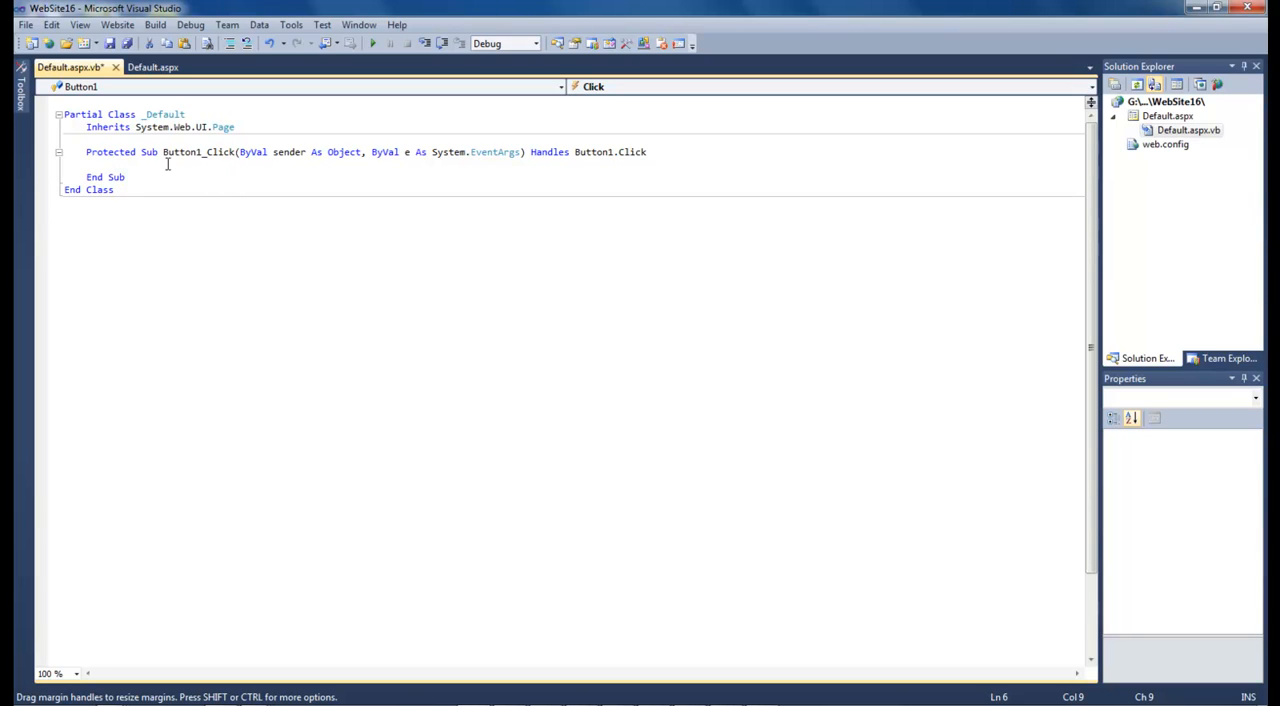
pyautogui.moveTo(138, 164)
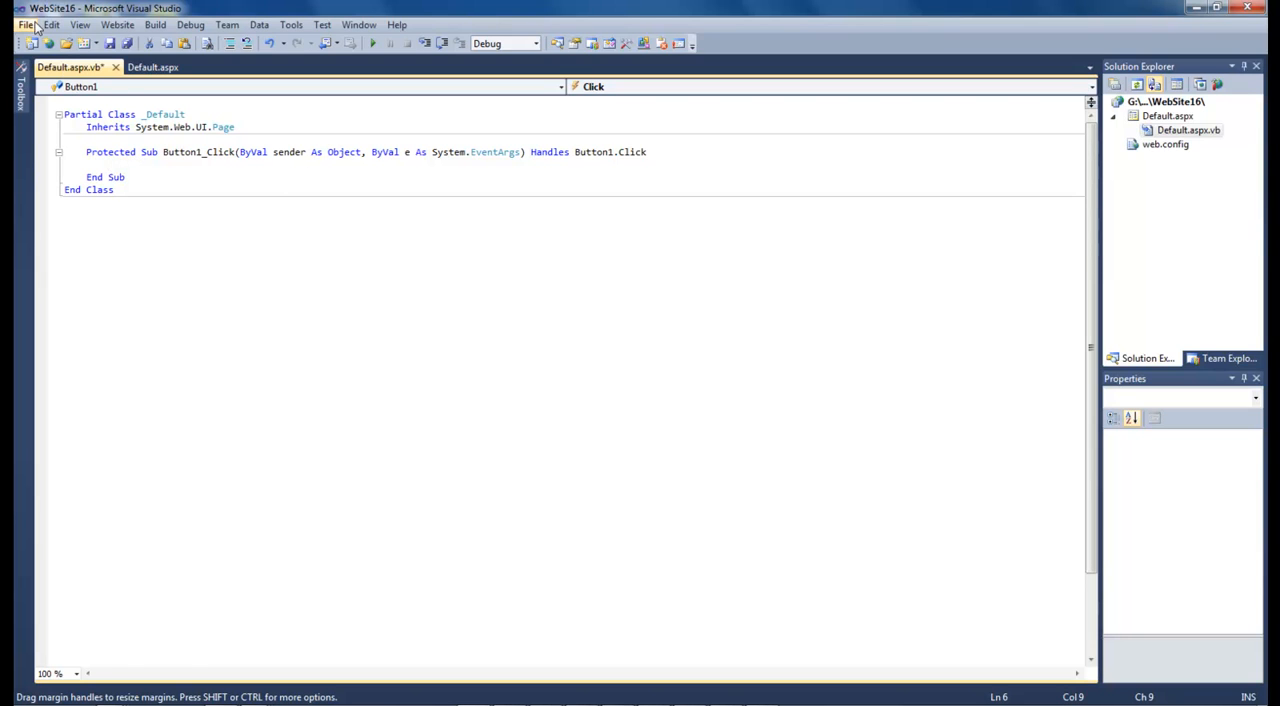
pyautogui.click(24, 24)
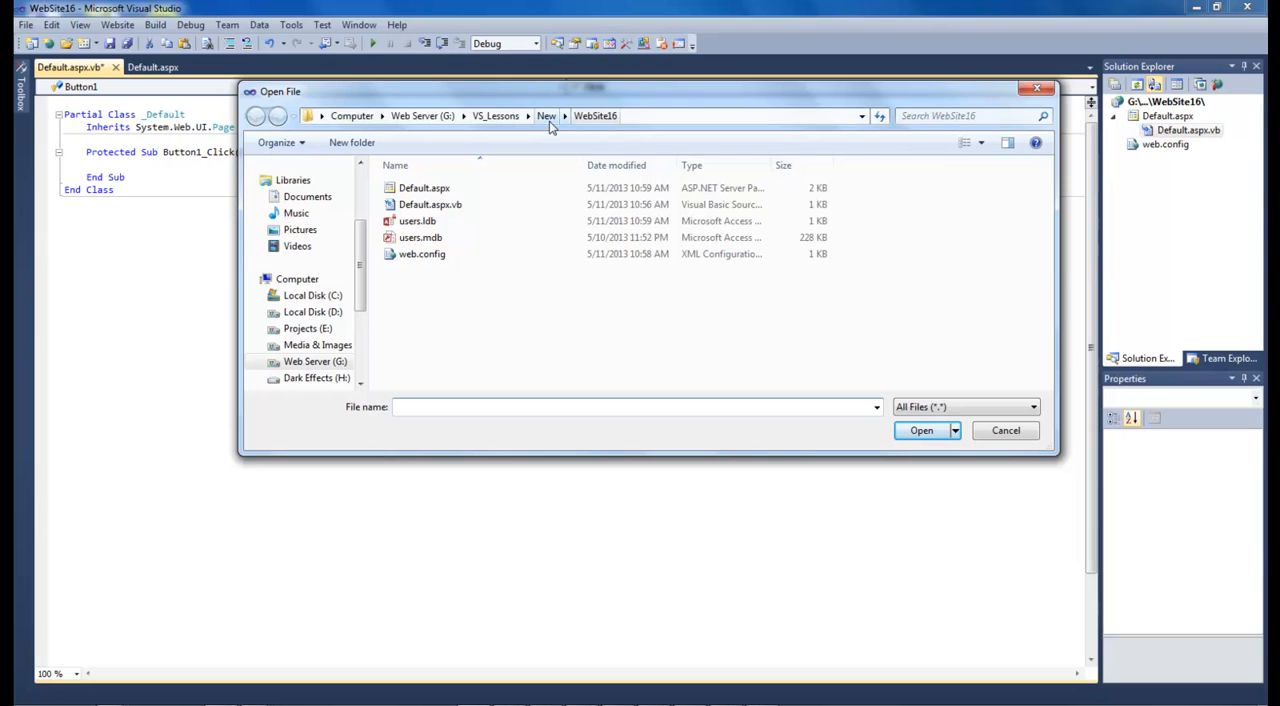
pyautogui.click(546, 114)
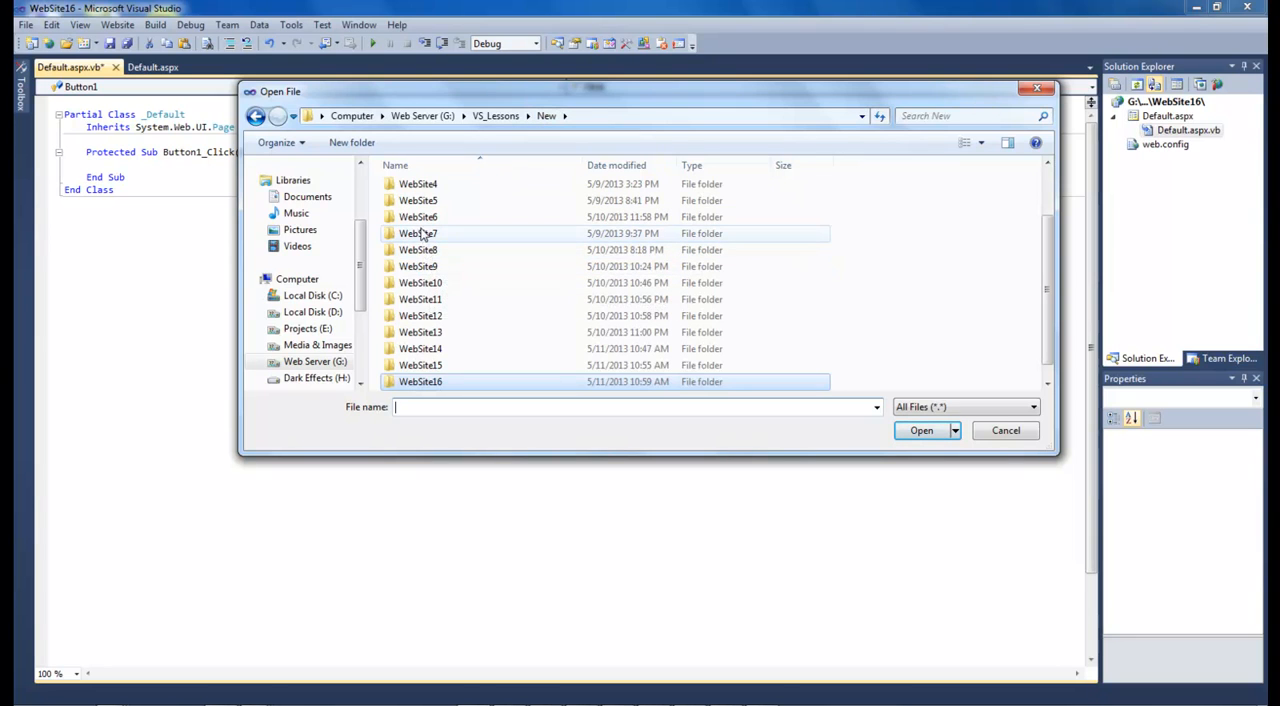
pyautogui.doubleClick(418, 216)
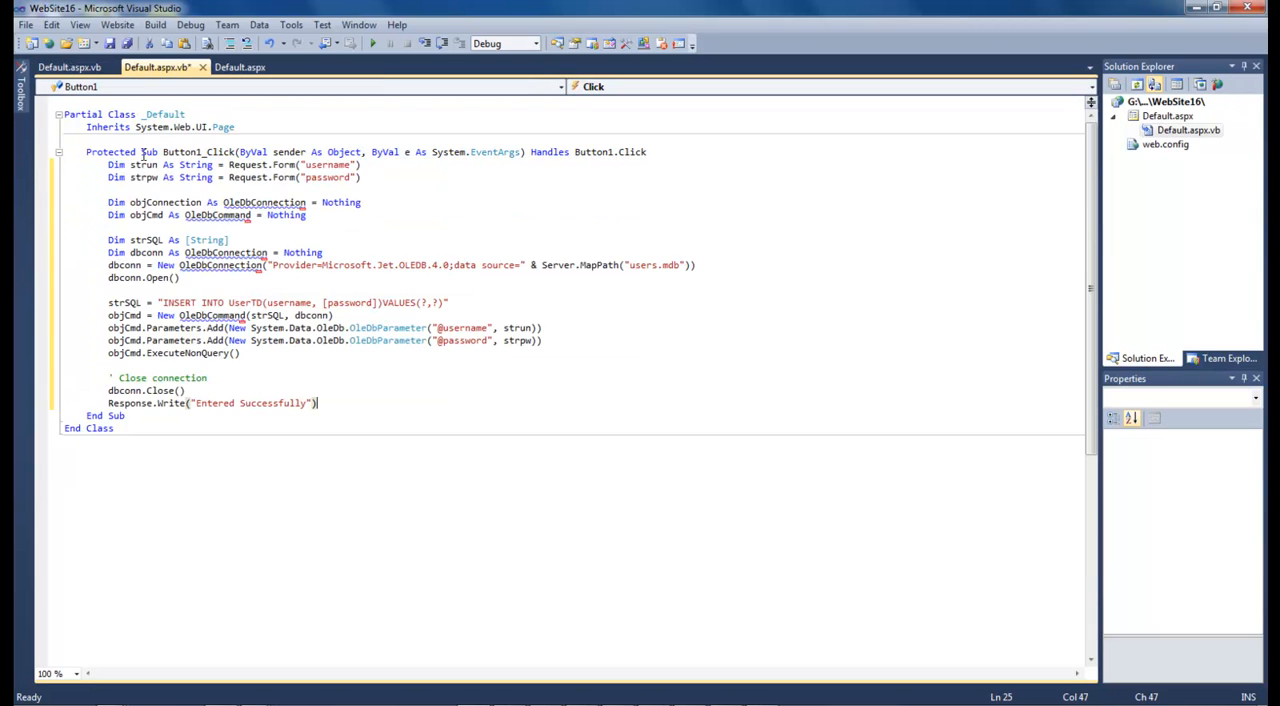
# Change the handler's SQL to "update UserTD set [password]=?", save with Ctrl+S and run the site.
pyautogui.click(68, 68)
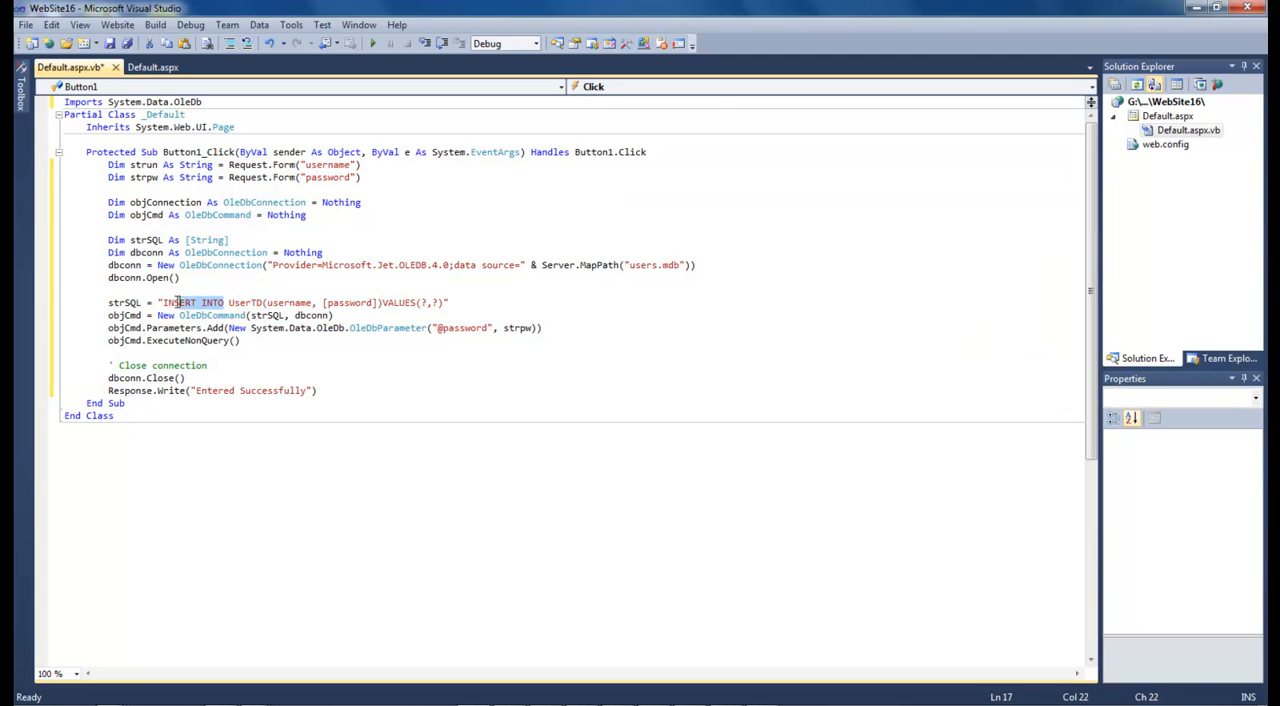
pyautogui.write('Upda')
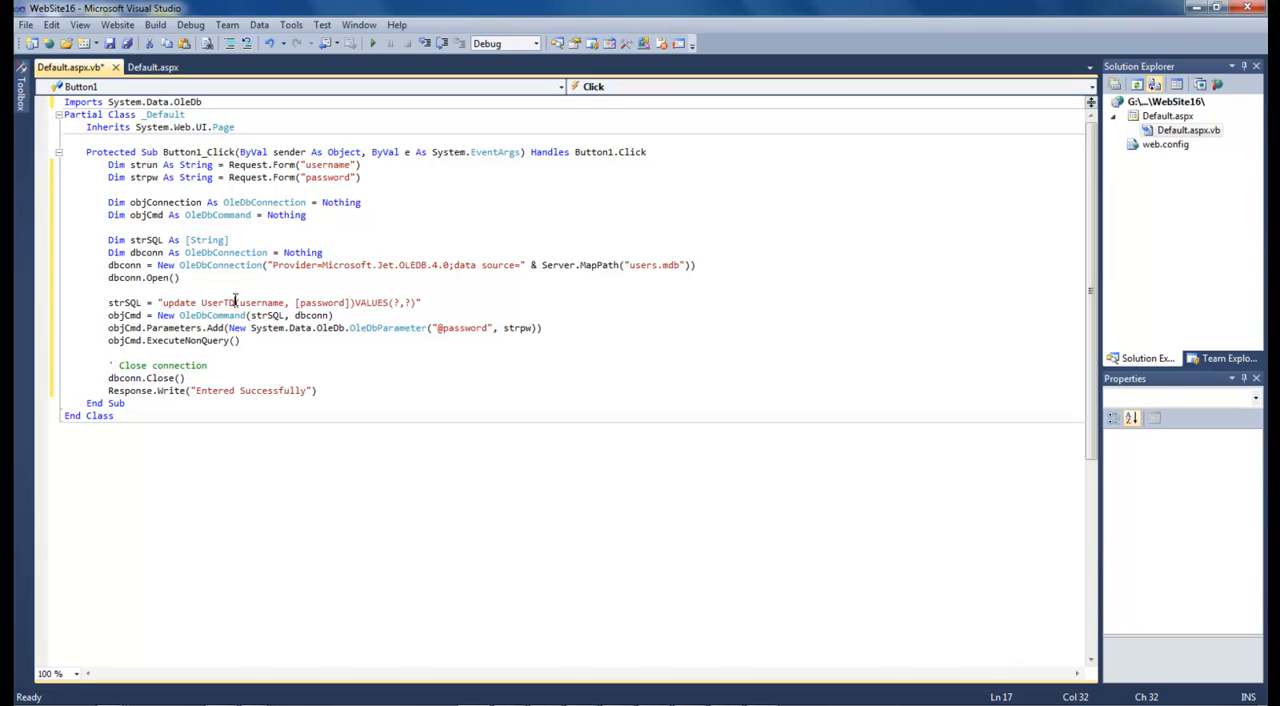
pyautogui.write('set')
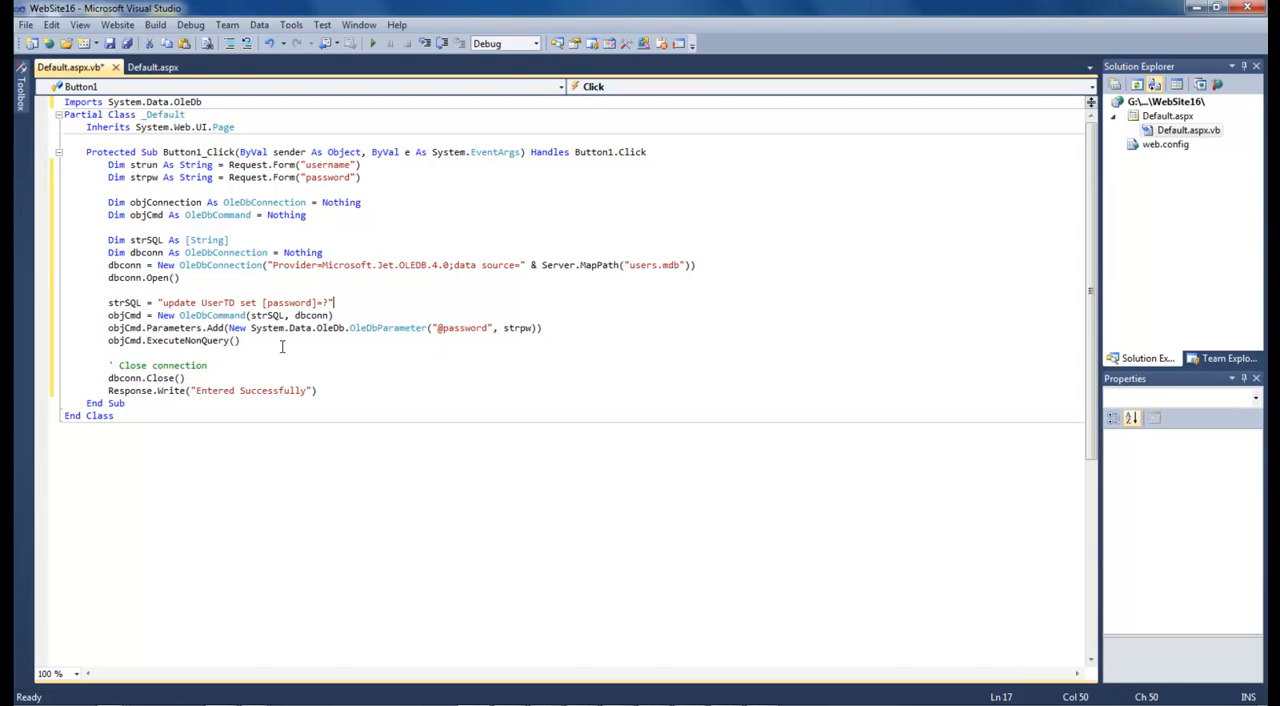
pyautogui.moveTo(320, 356)
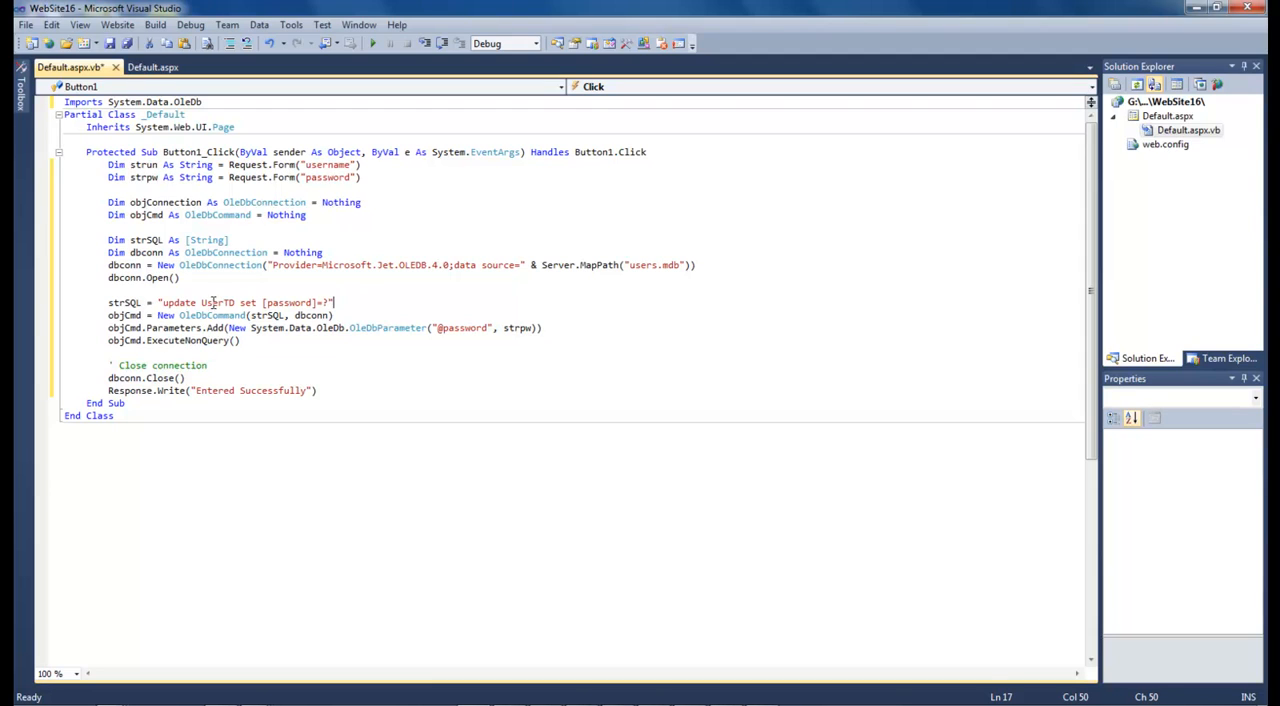
pyautogui.press('ctrl+s')
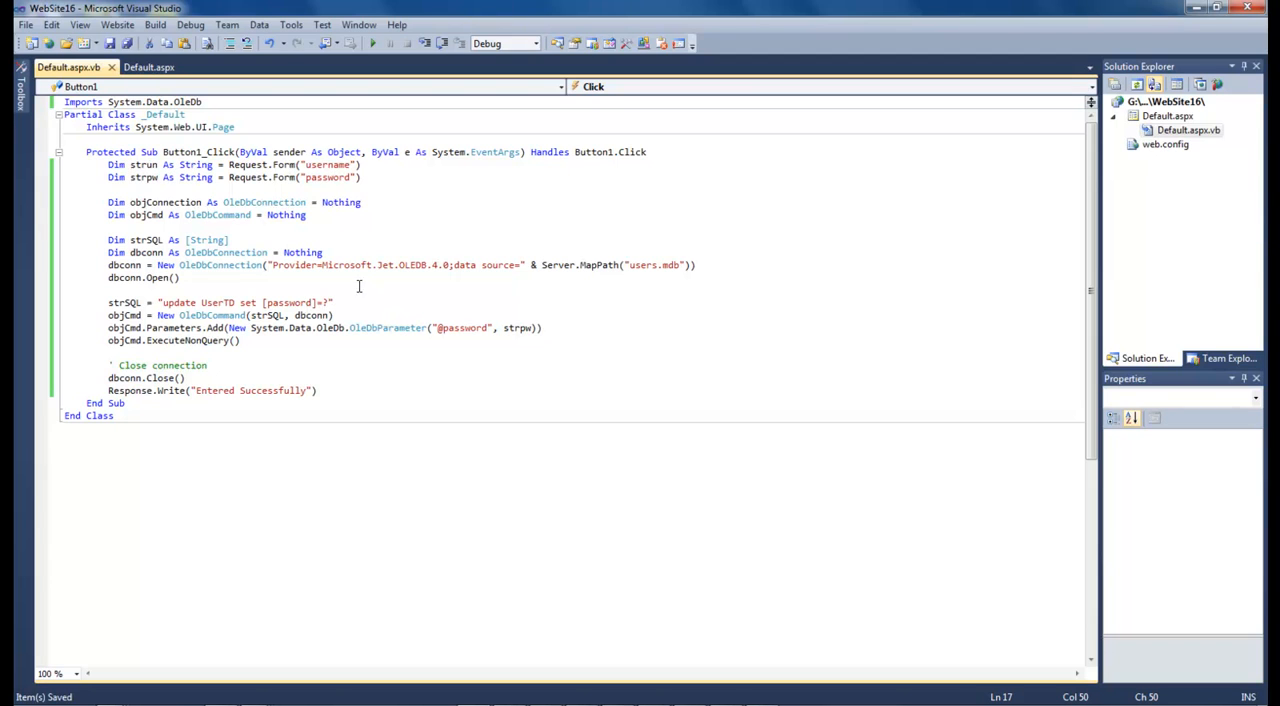
pyautogui.click(148, 68)
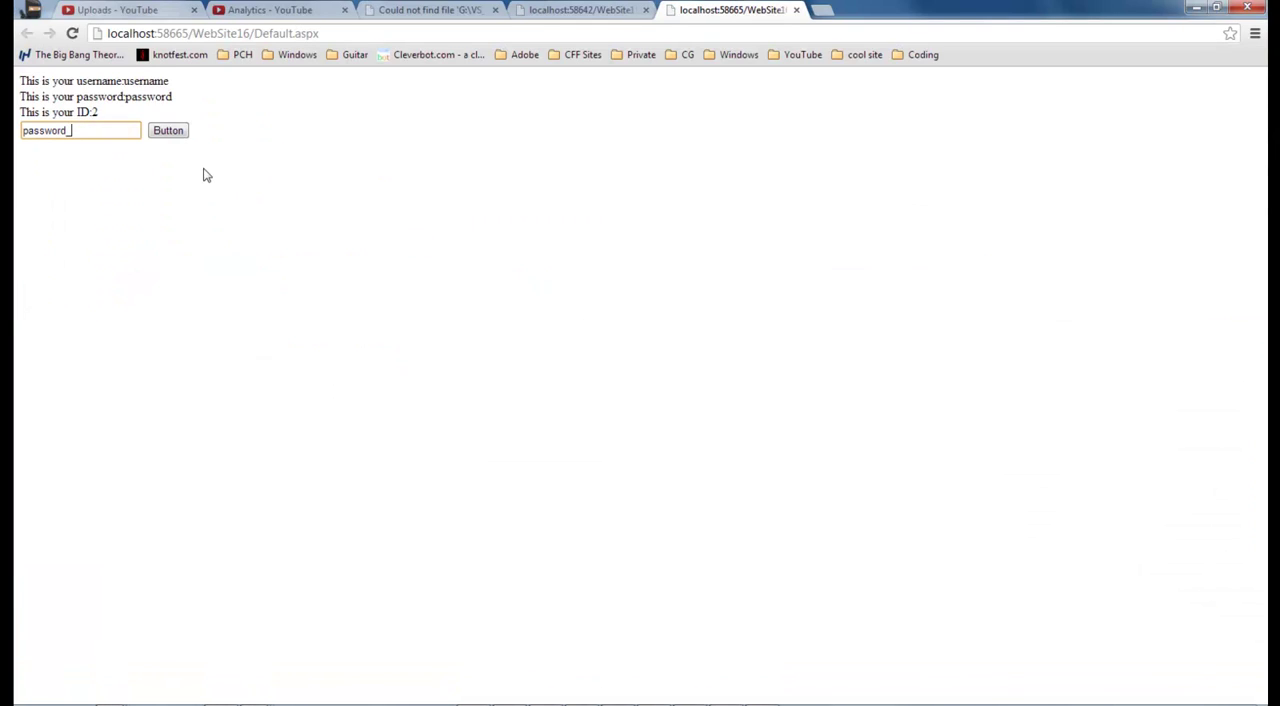
pyautogui.write('_new')
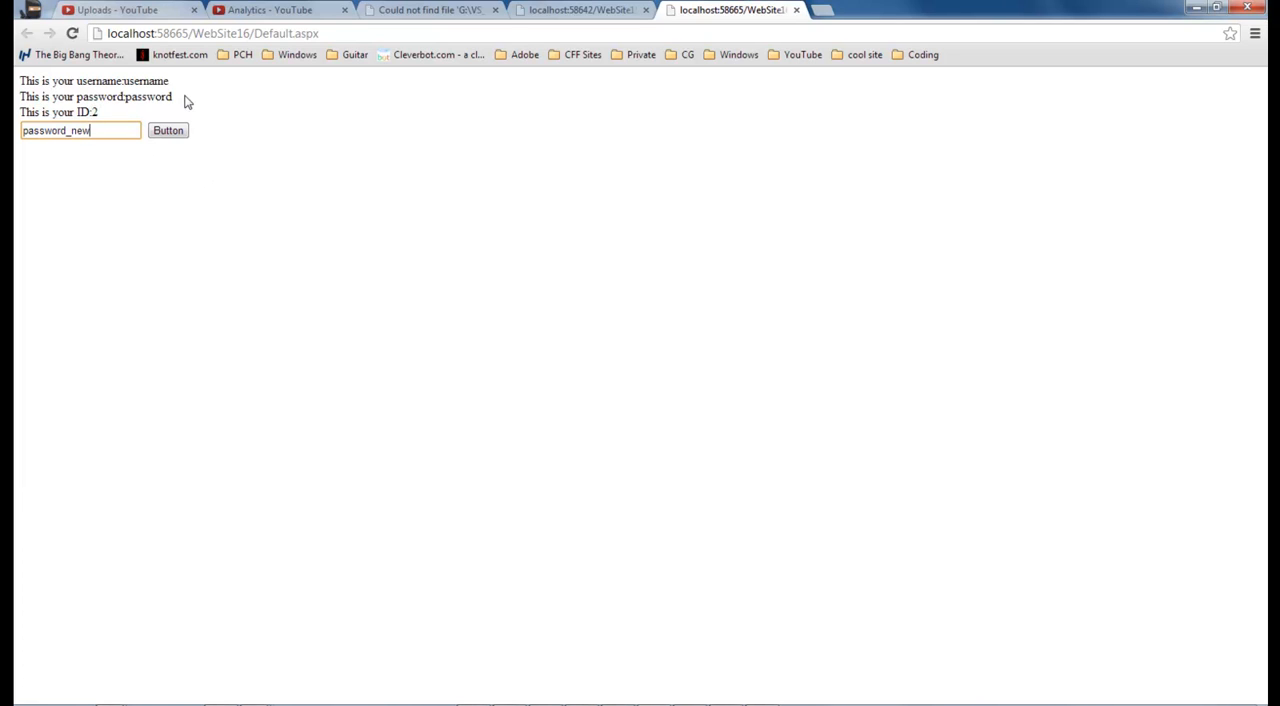
pyautogui.moveTo(122, 98)
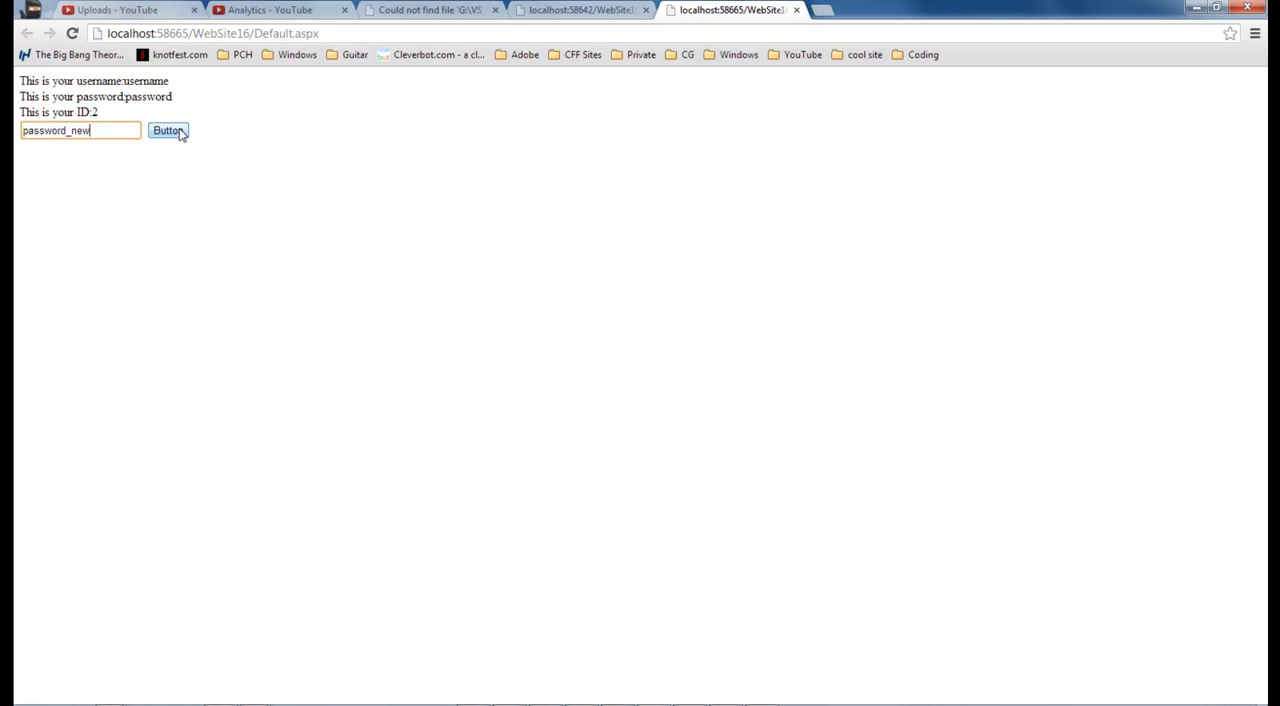
pyautogui.click(168, 132)
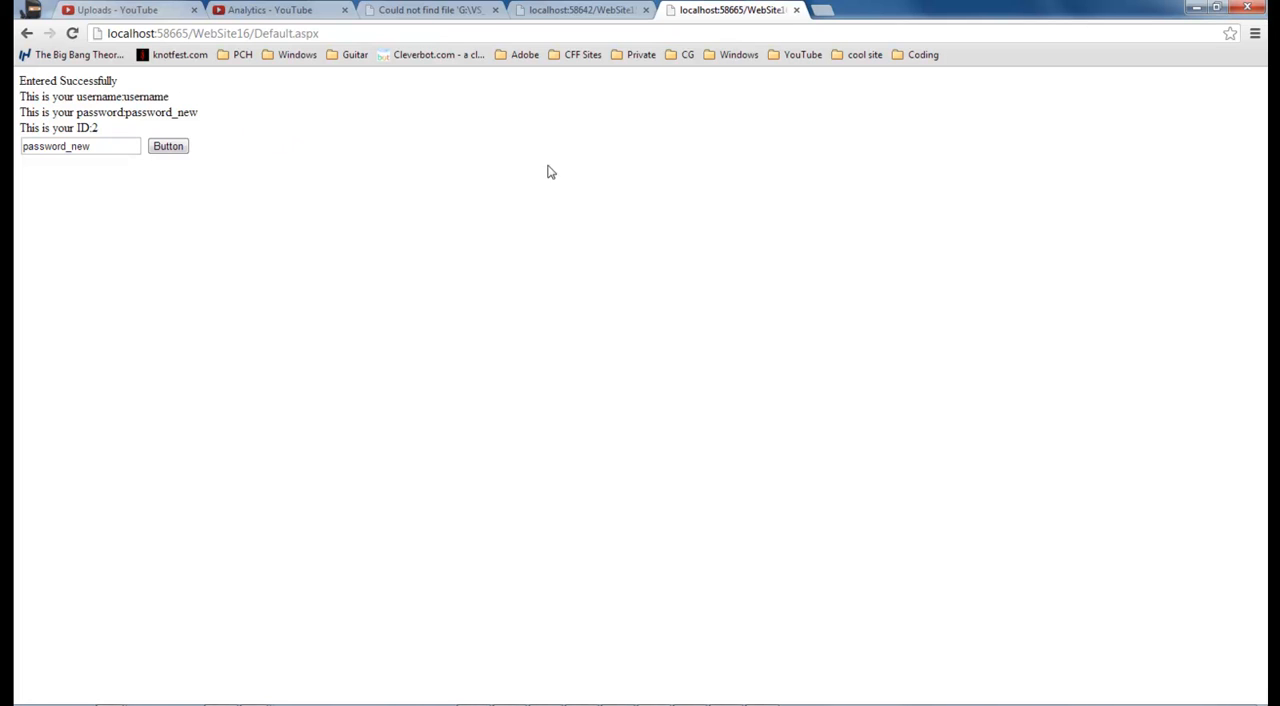
pyautogui.moveTo(1188, 24)
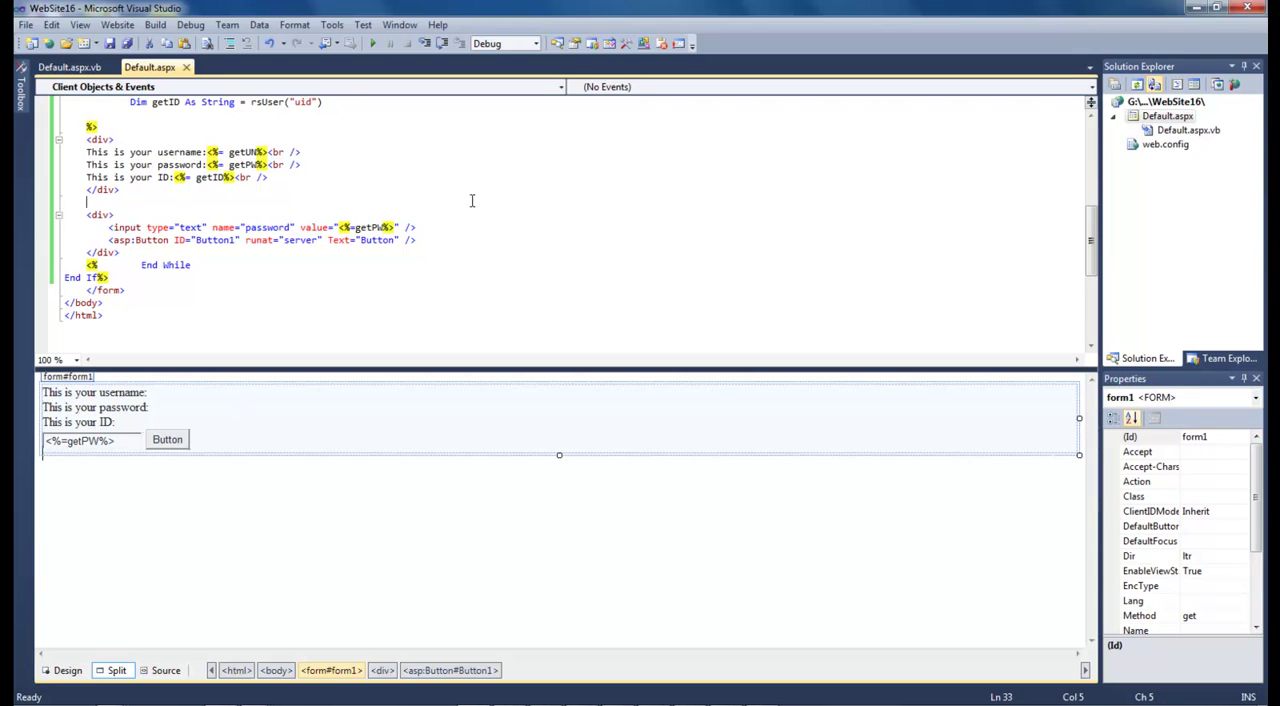
pyautogui.click(68, 68)
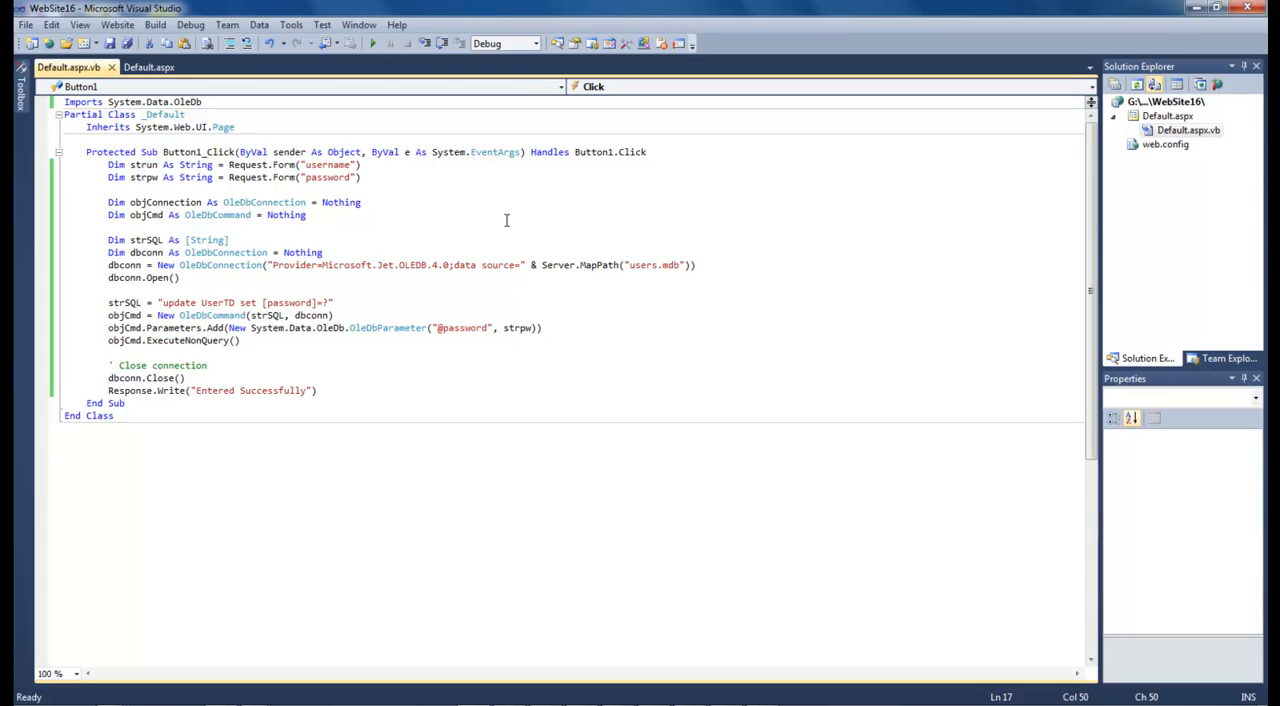
pyautogui.click(148, 68)
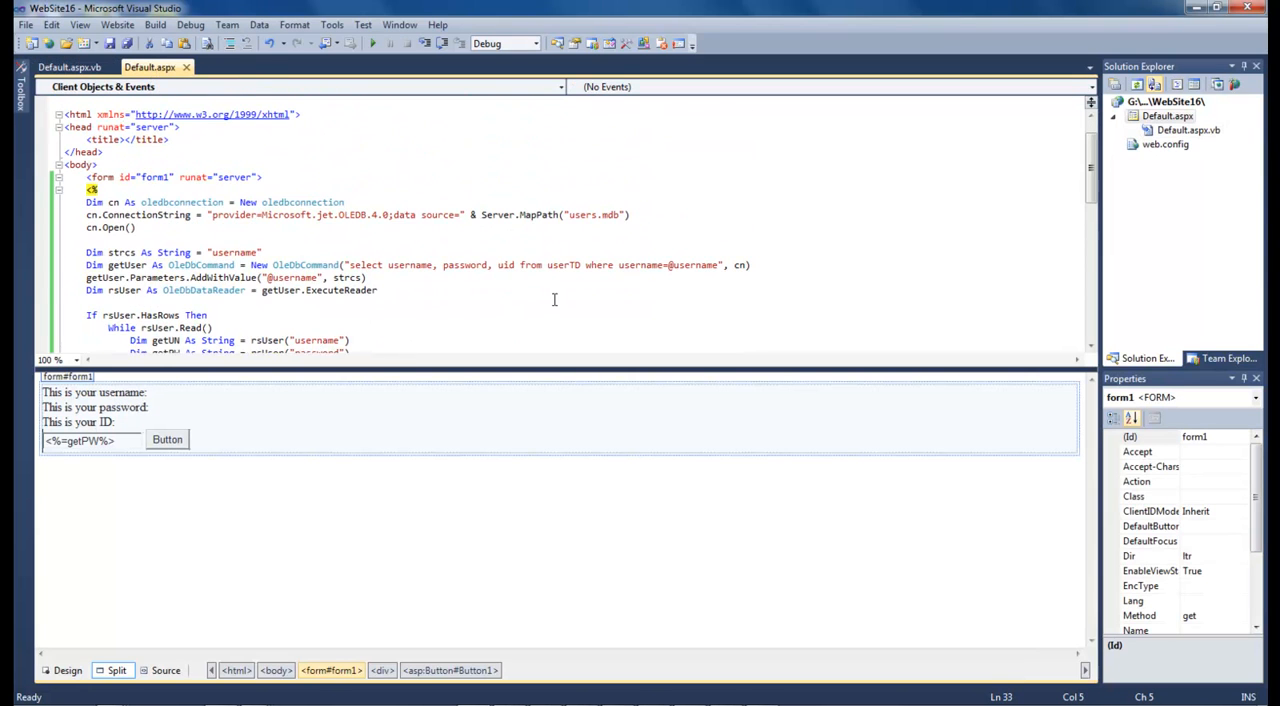
pyautogui.scroll(-3)
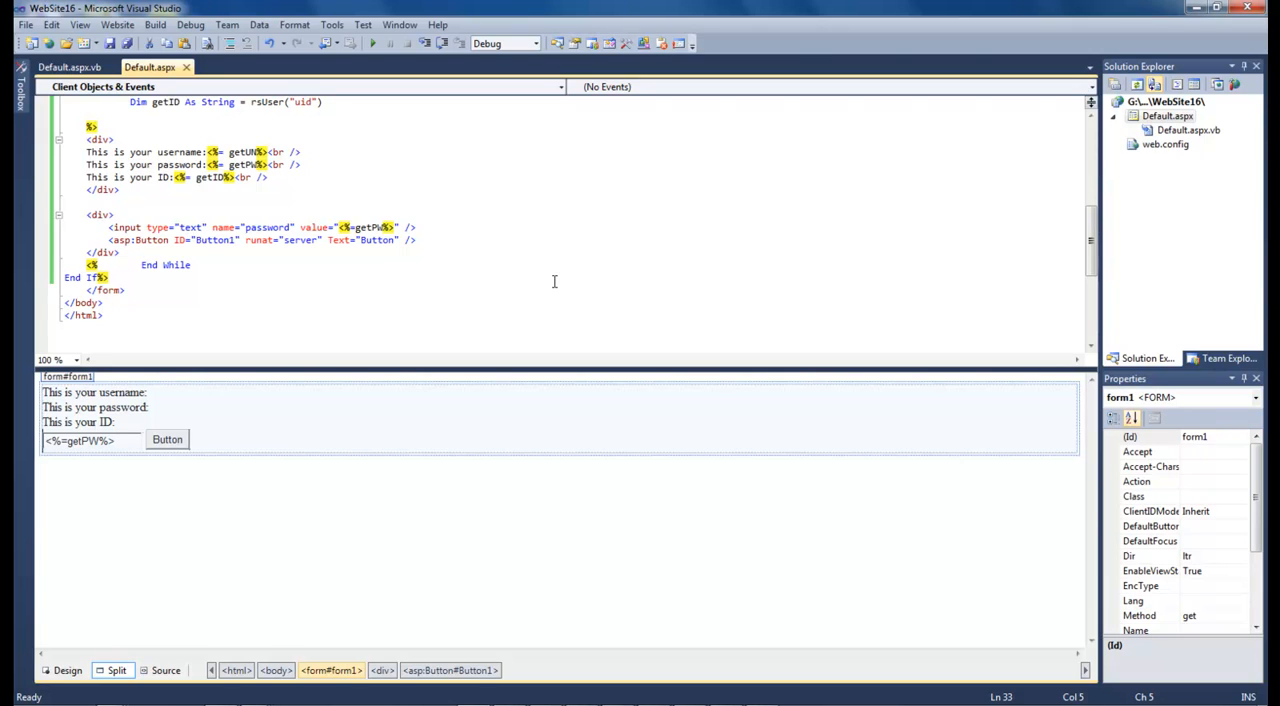
pyautogui.moveTo(236, 146)
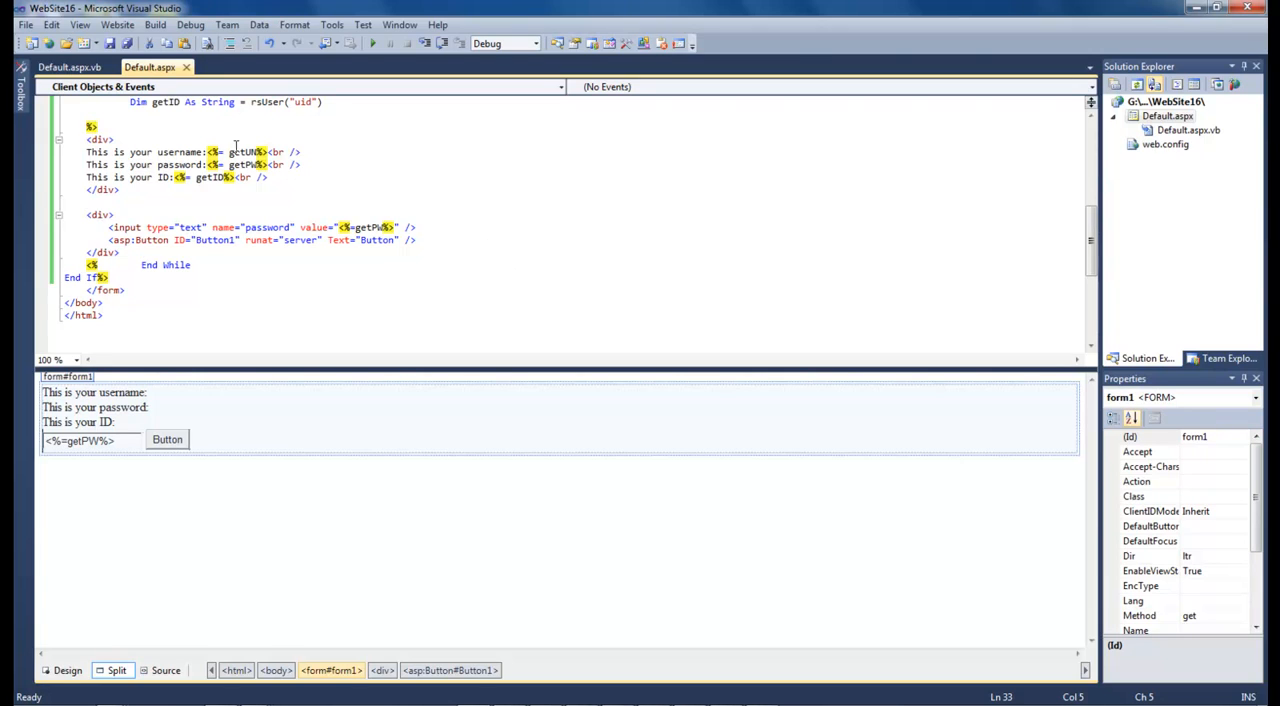